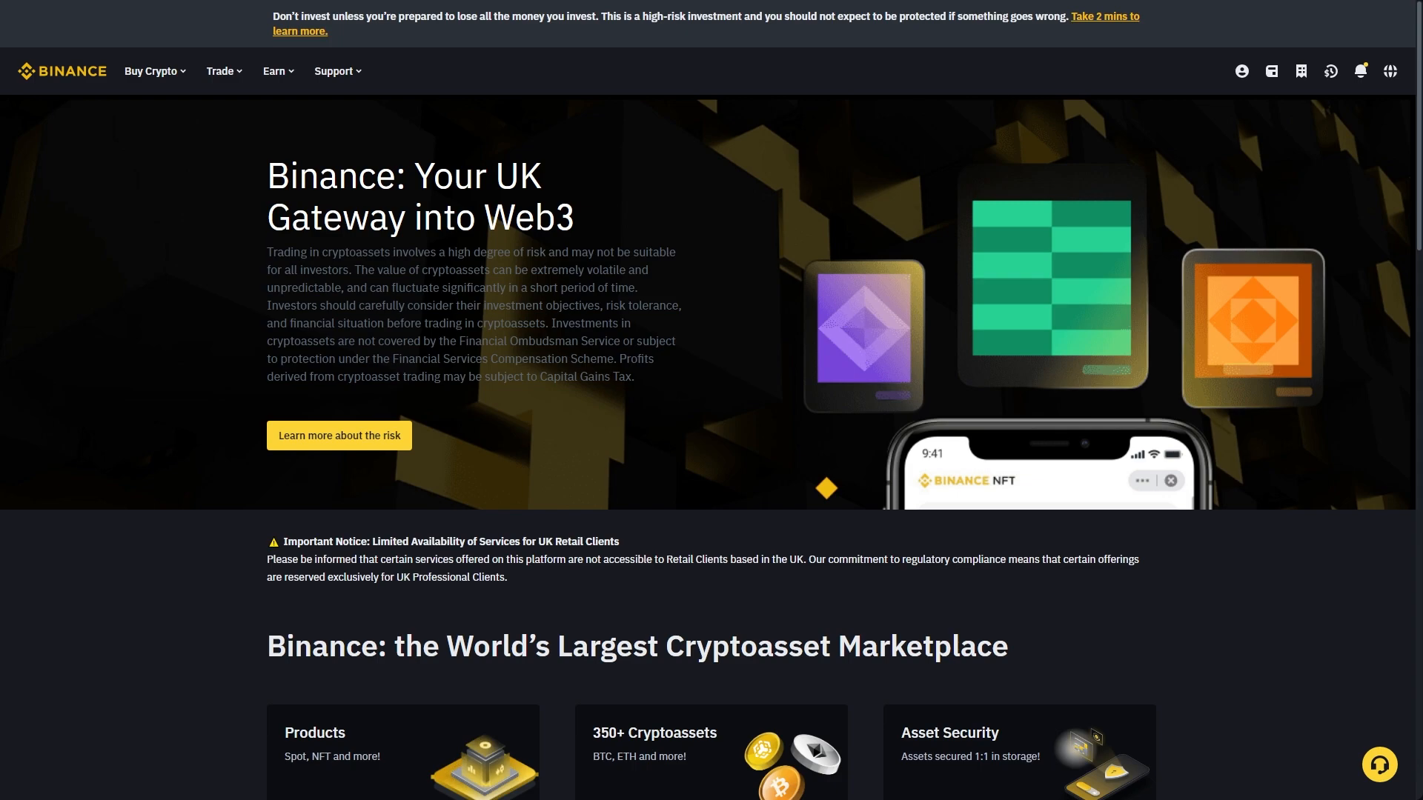
mouse_move(823, 514)
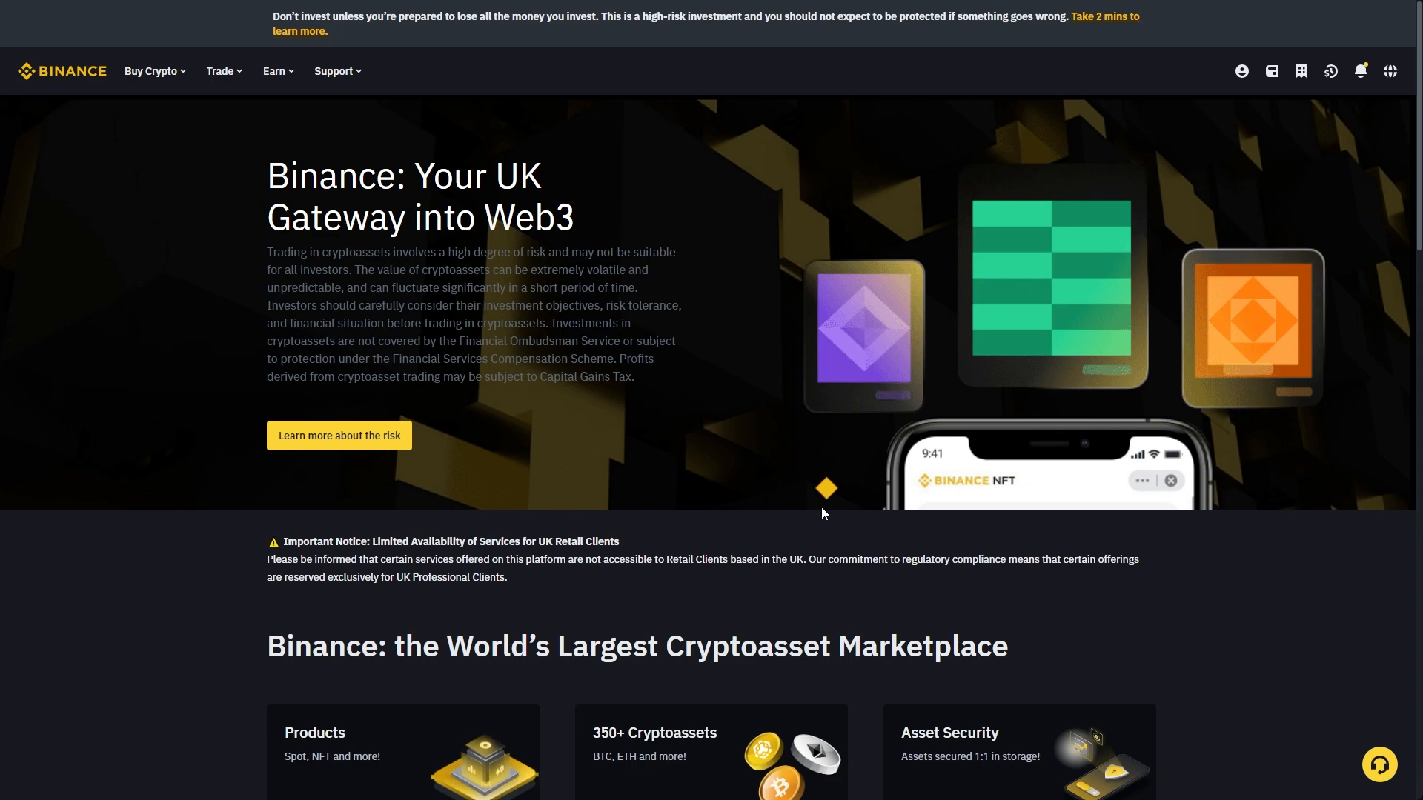
mouse_move(842, 453)
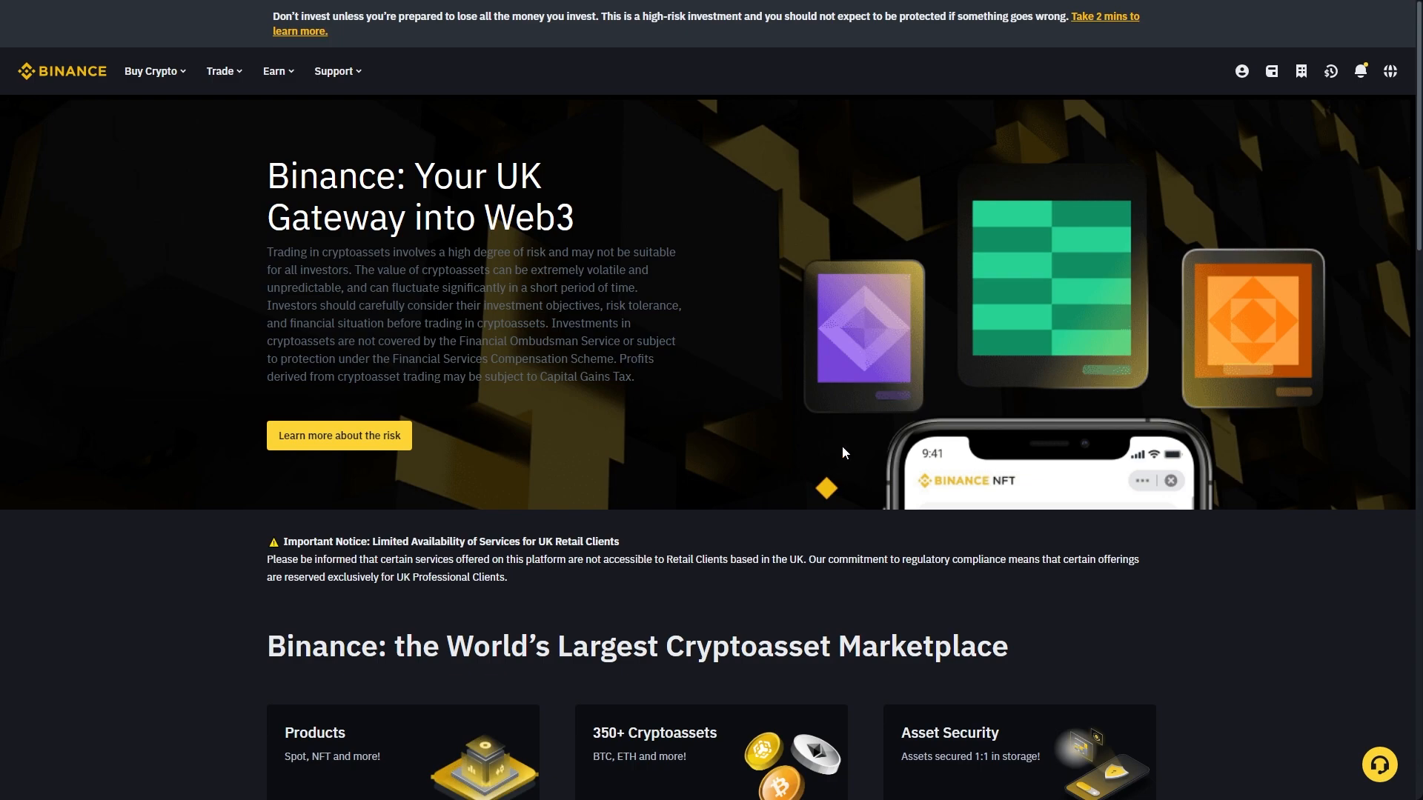
- Open the wallet dropdown from the Binance homepage top bar
click(1271, 71)
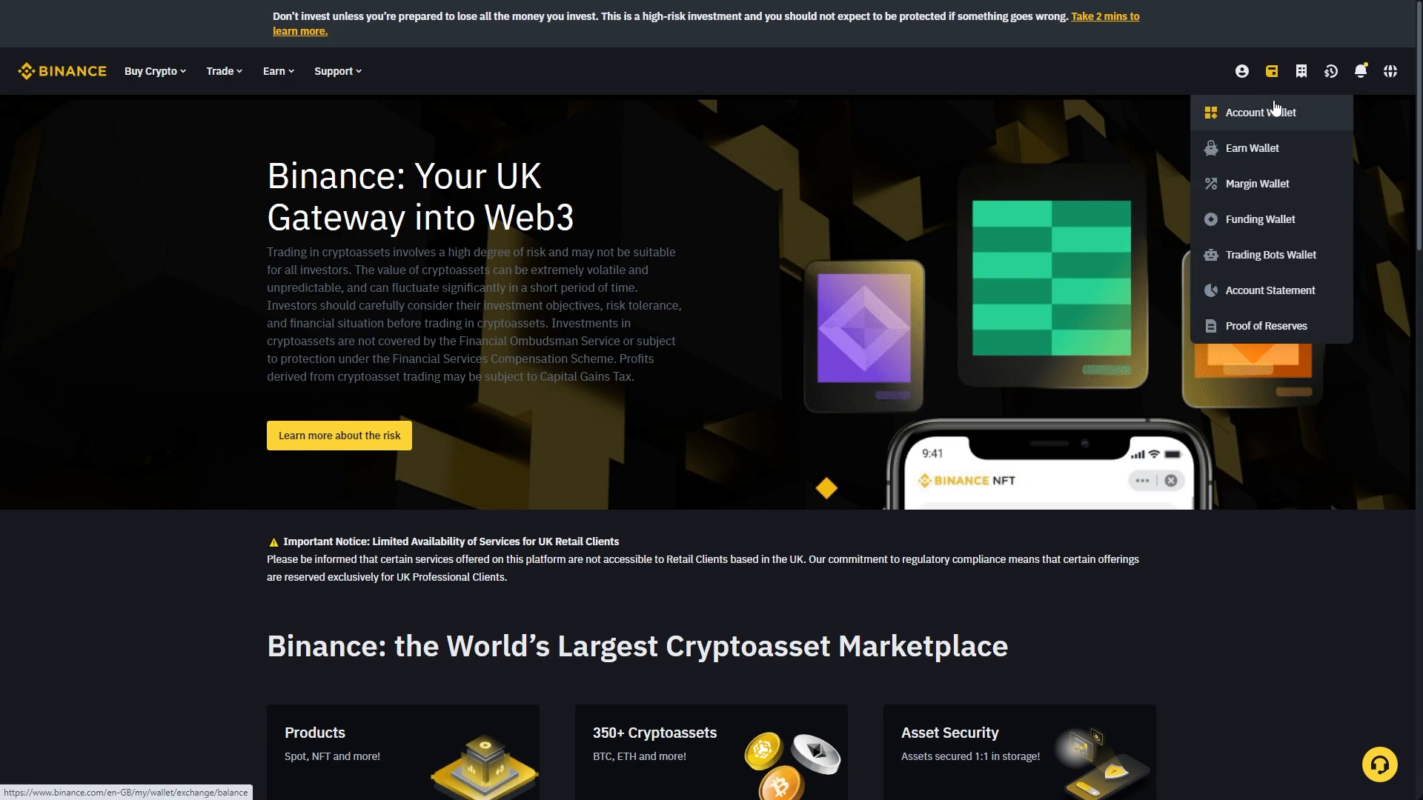
- Open the Account Wallet to show Spot balances for AVAX, BNB and USDT
click(1260, 111)
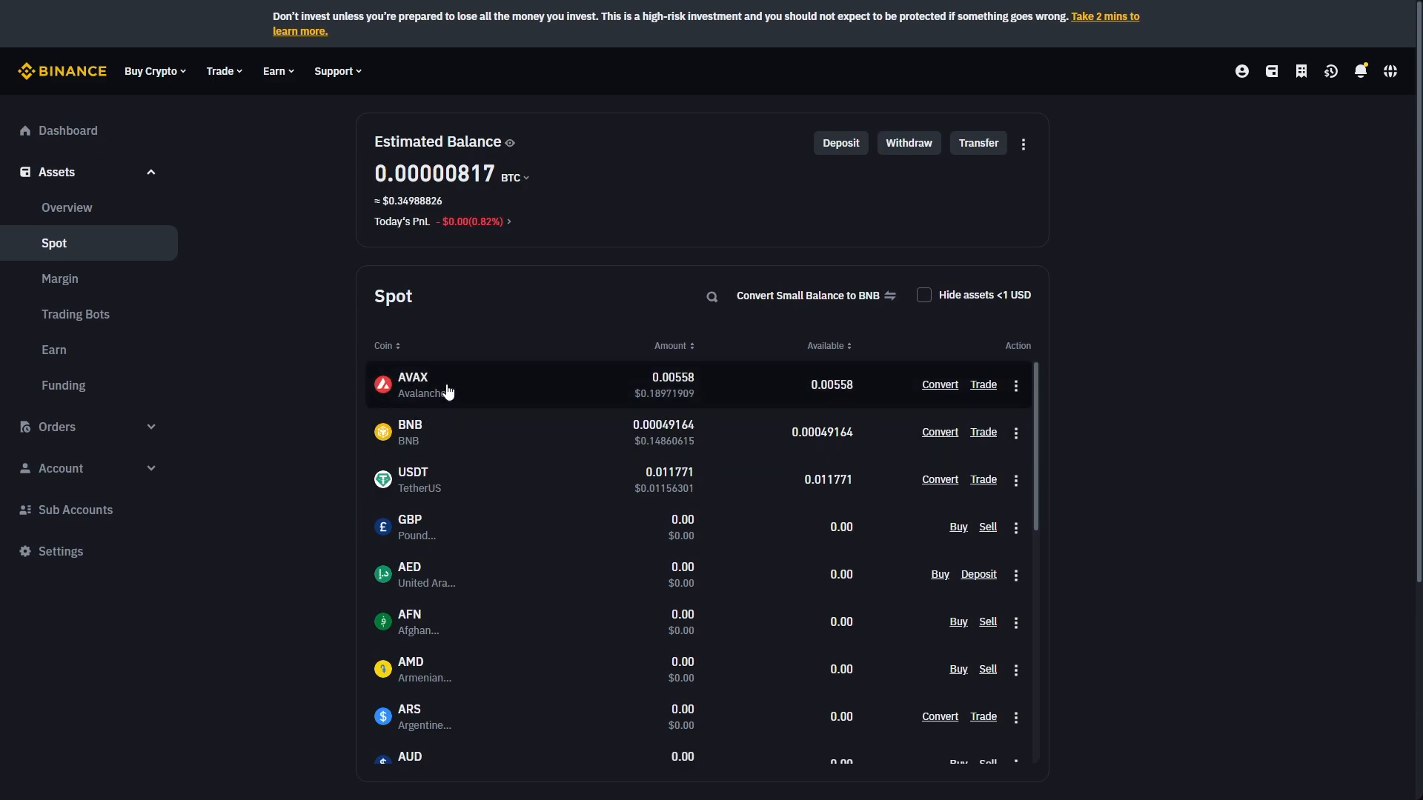
mouse_move(398, 386)
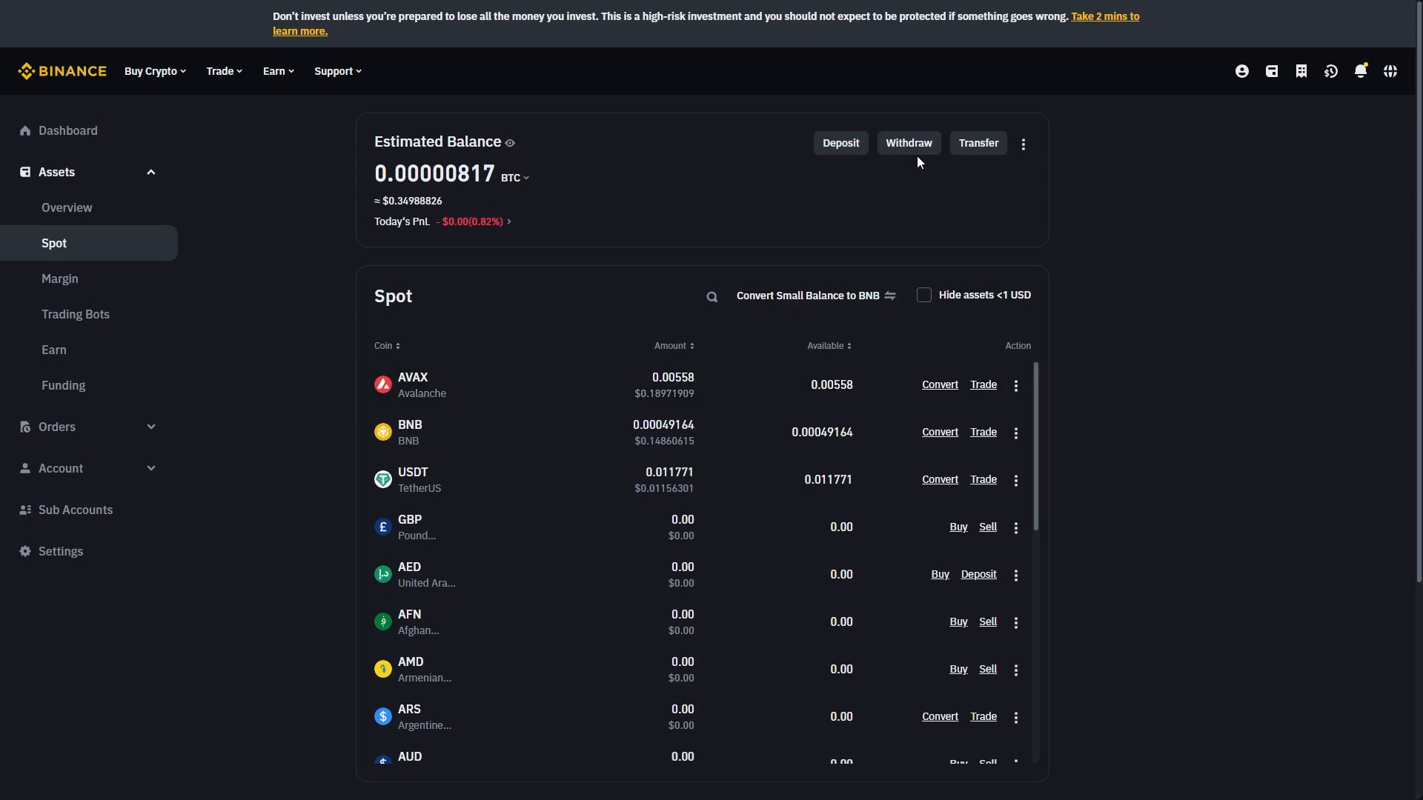
- Start a withdrawal with AVAX as the coin and AVAXC (AVAX C-Chain) as the network
click(907, 143)
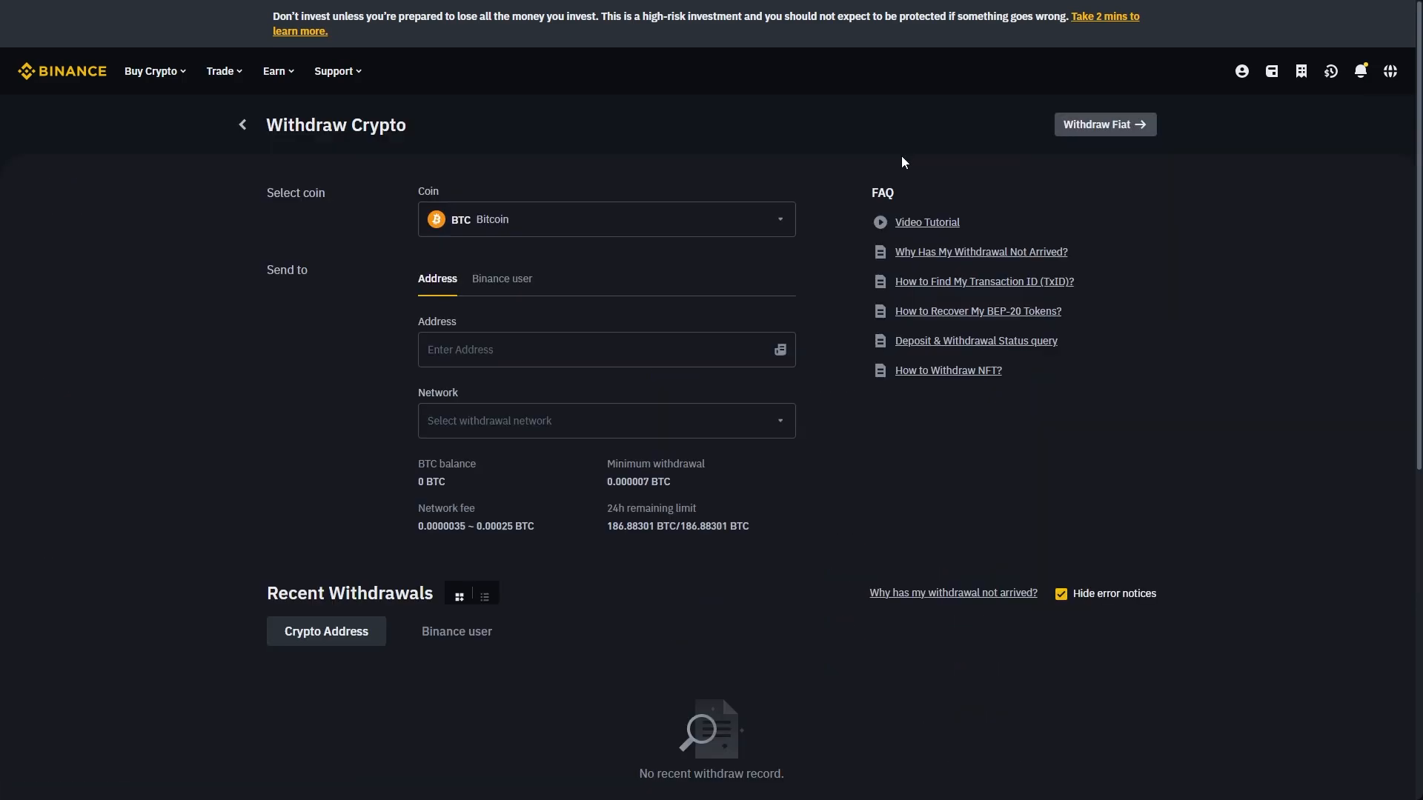
mouse_move(311, 180)
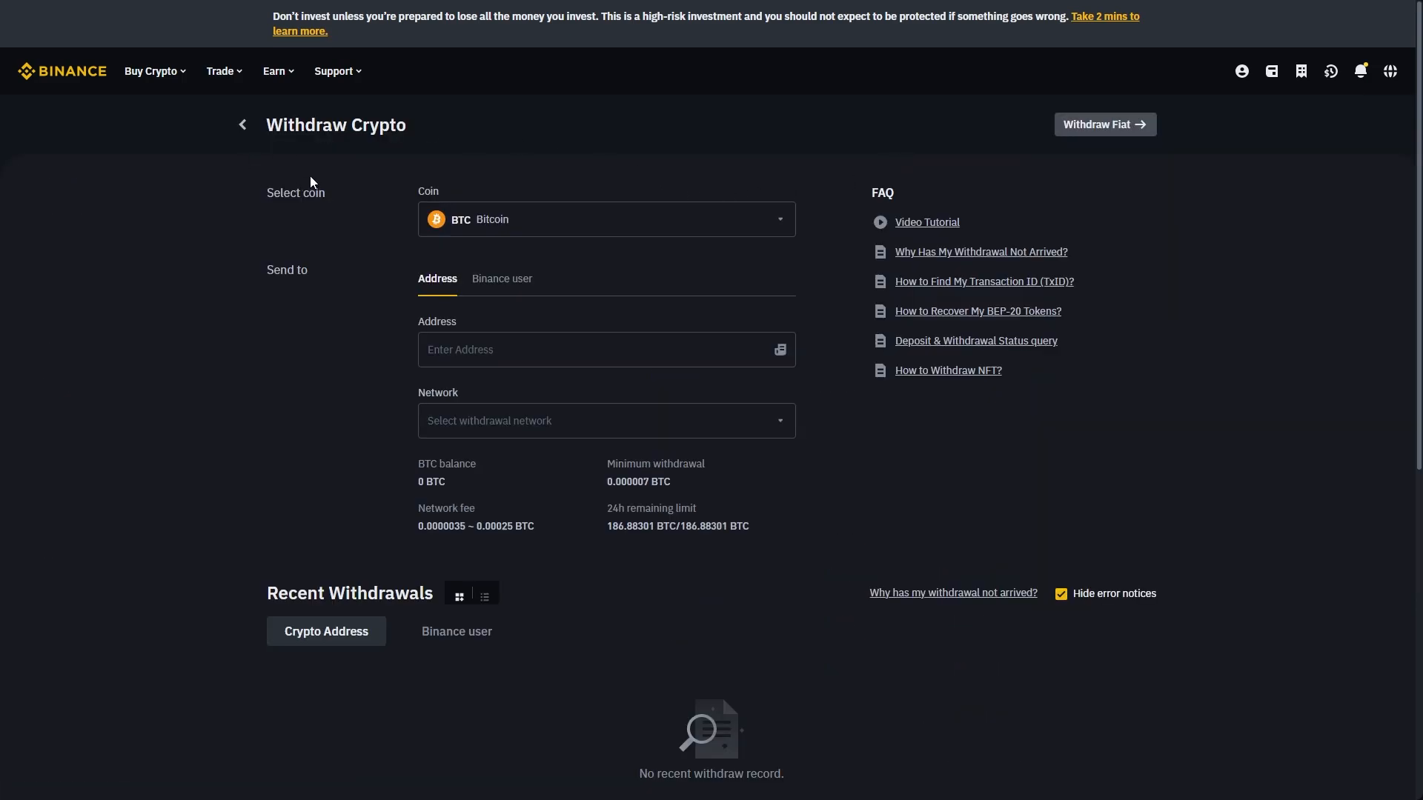
click(604, 219)
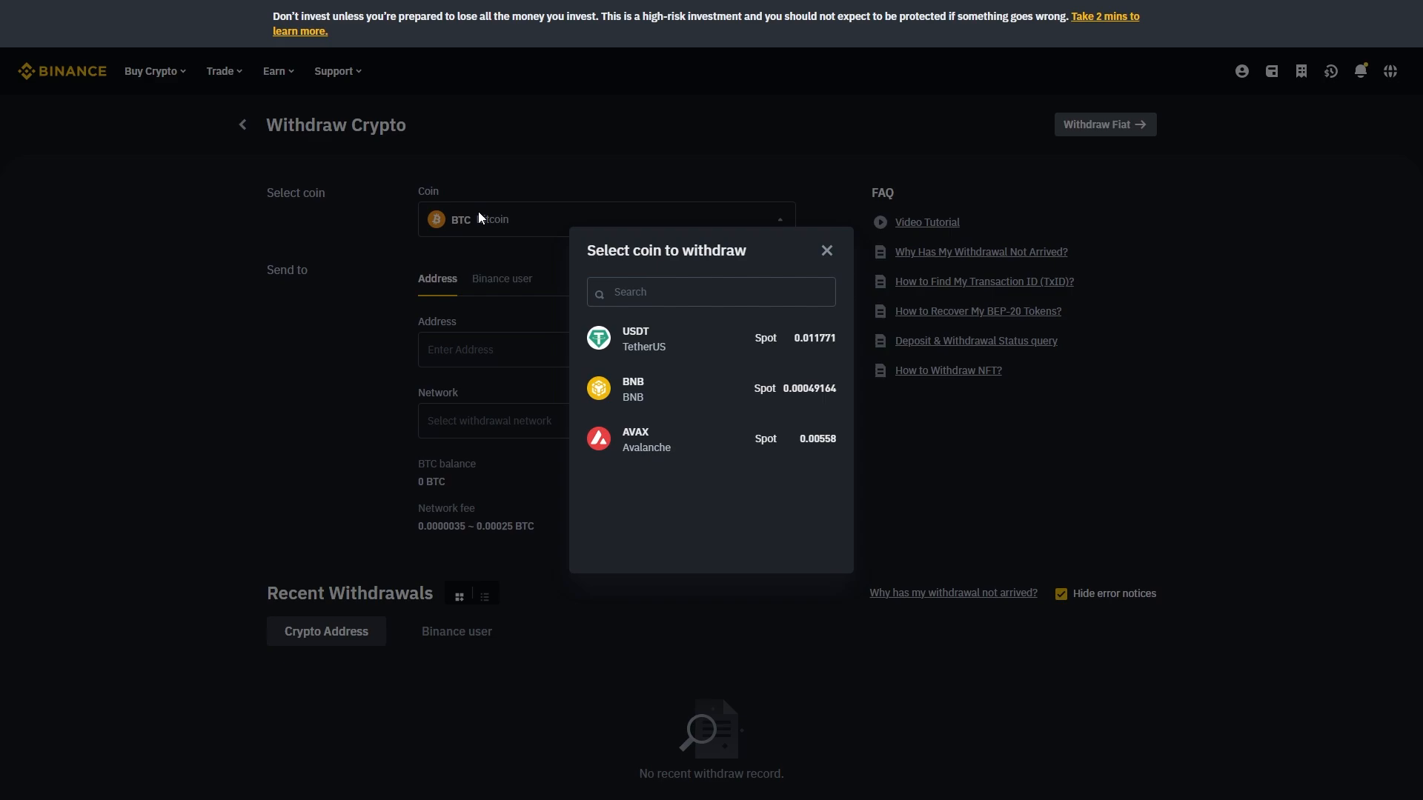
click(636, 439)
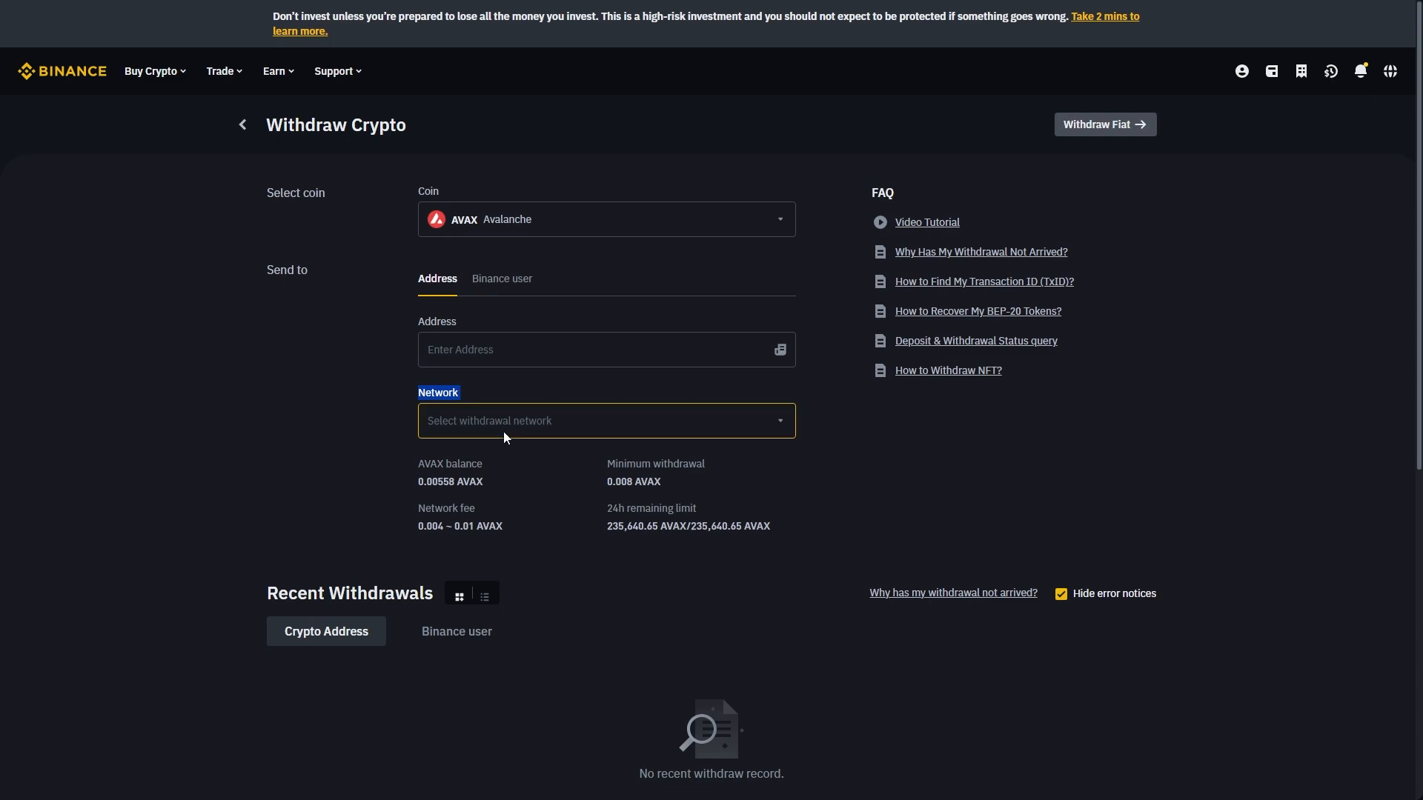
click(604, 420)
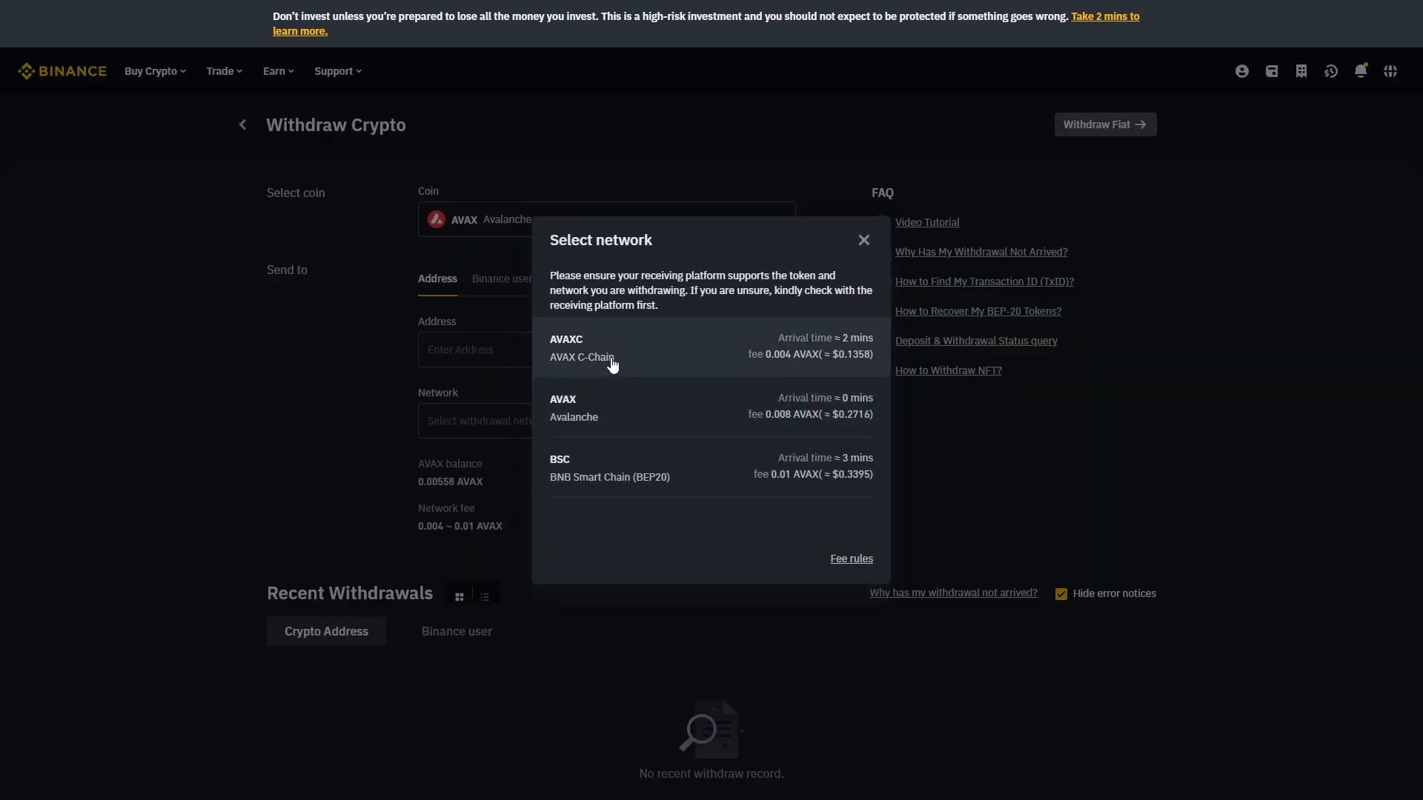
click(580, 347)
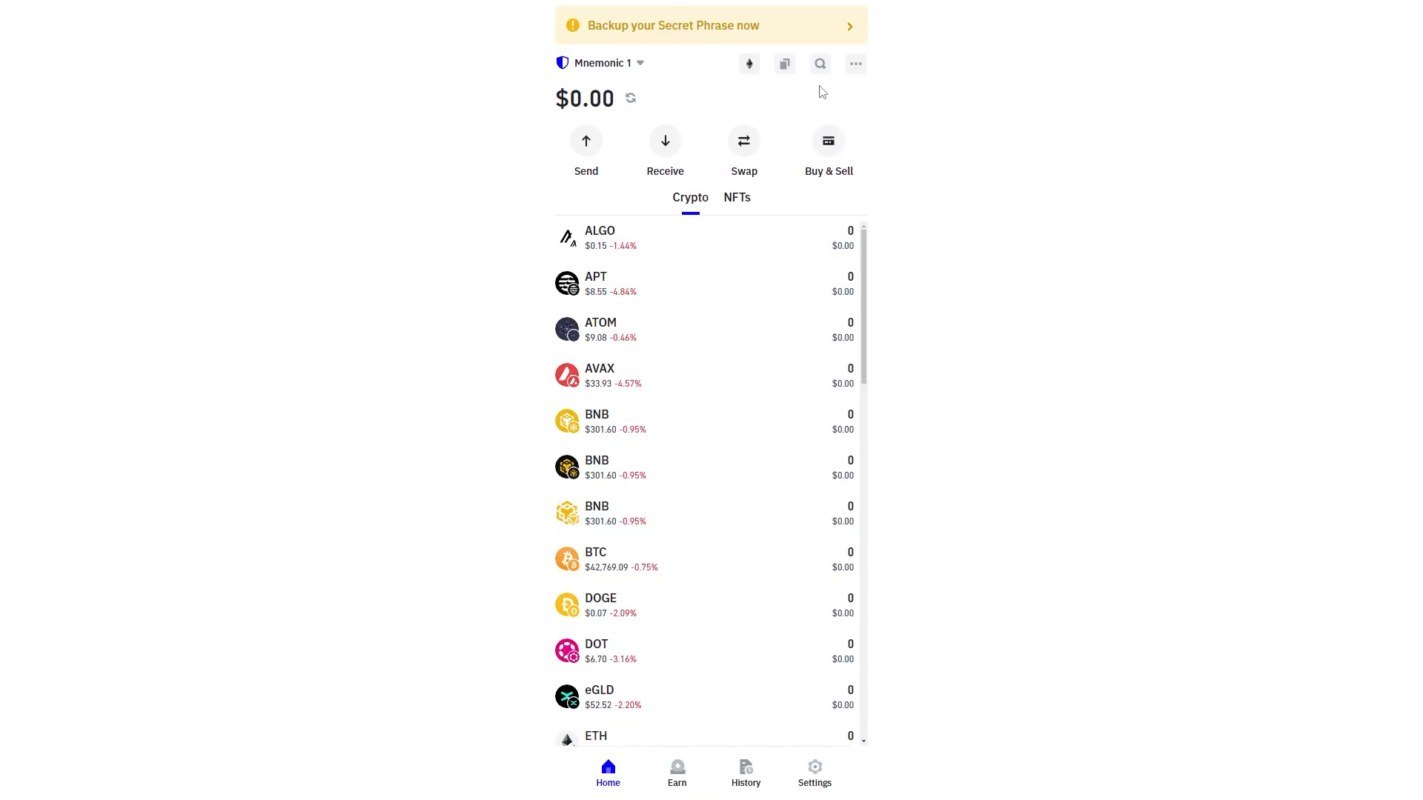
mouse_move(517, 108)
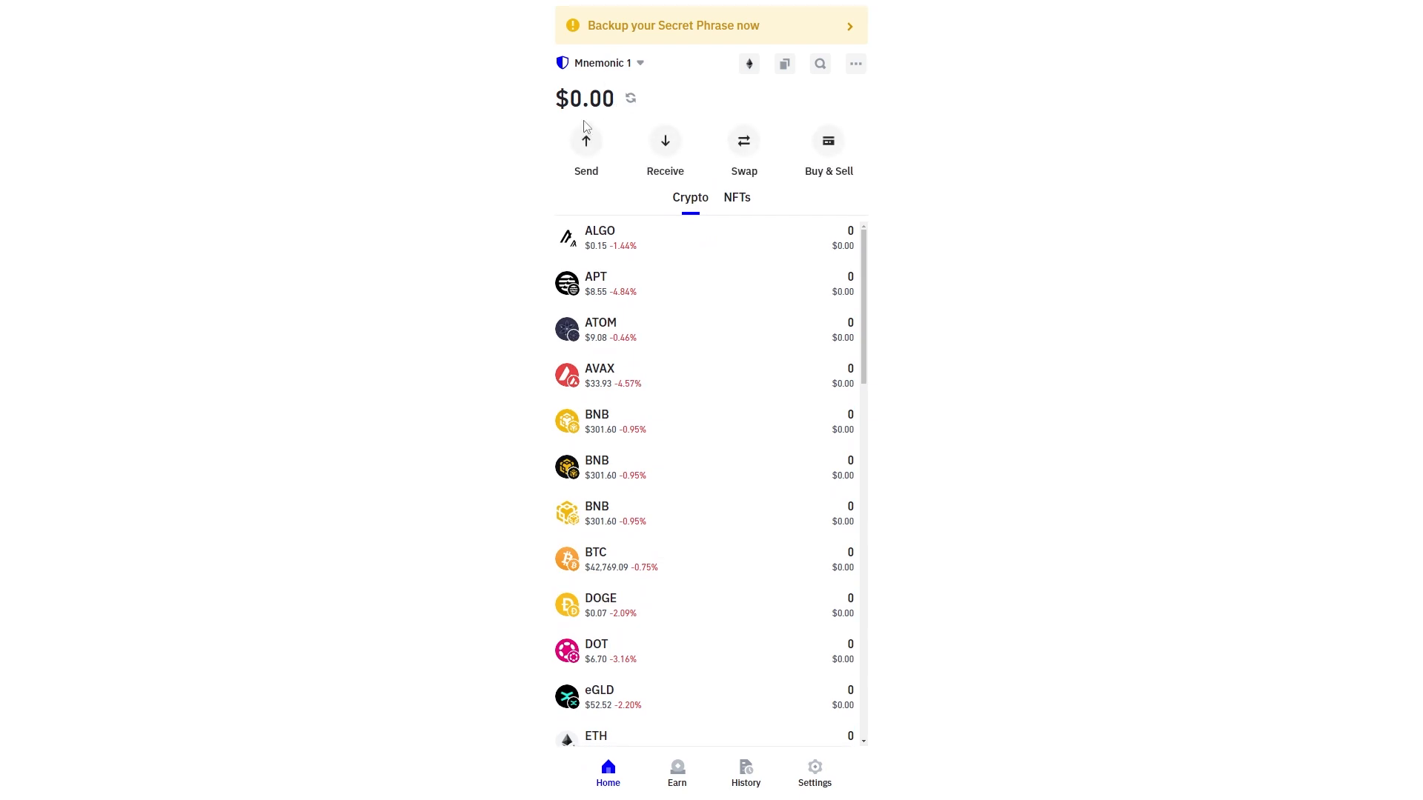
mouse_move(693, 148)
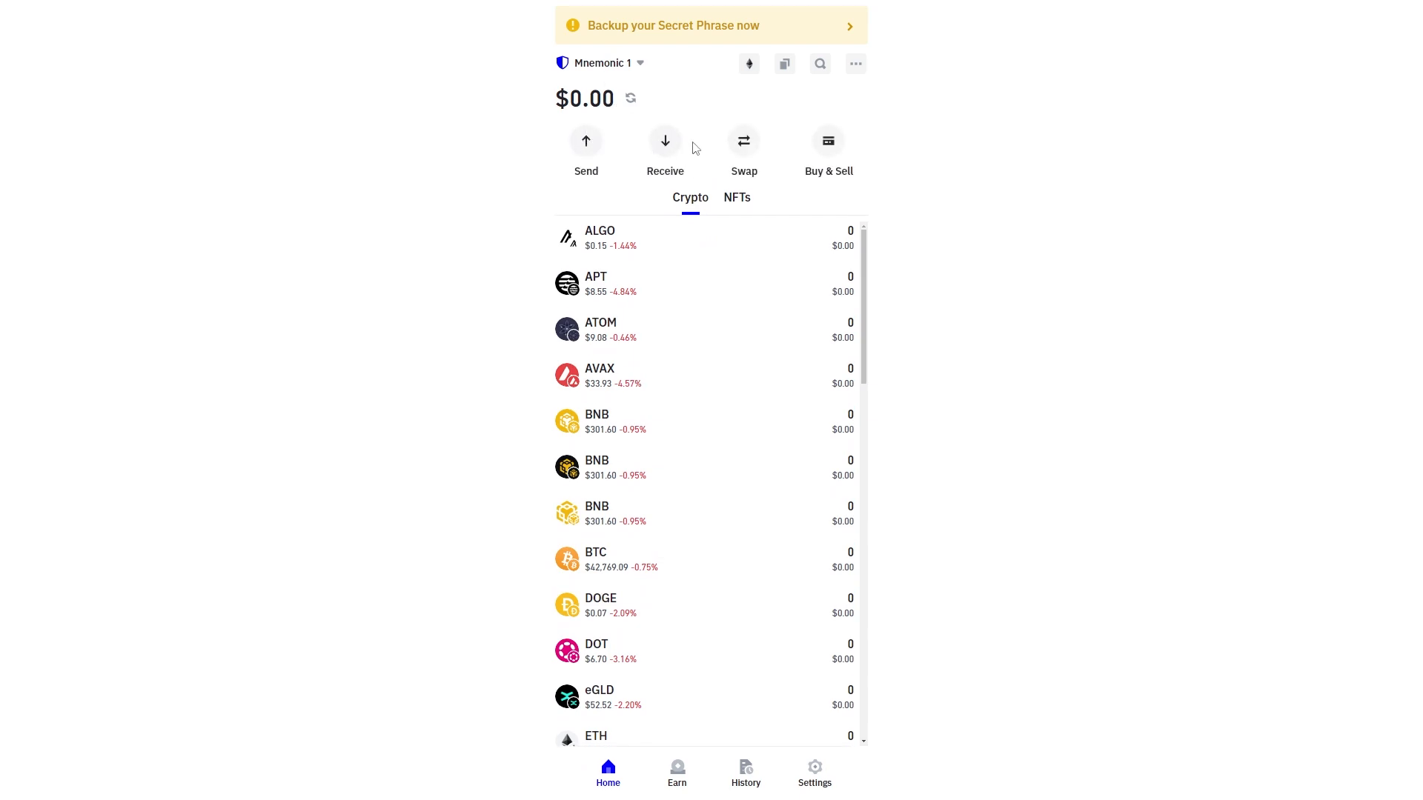
- In Trust Wallet, show the AVAX receive address and QR code and select the address
click(664, 143)
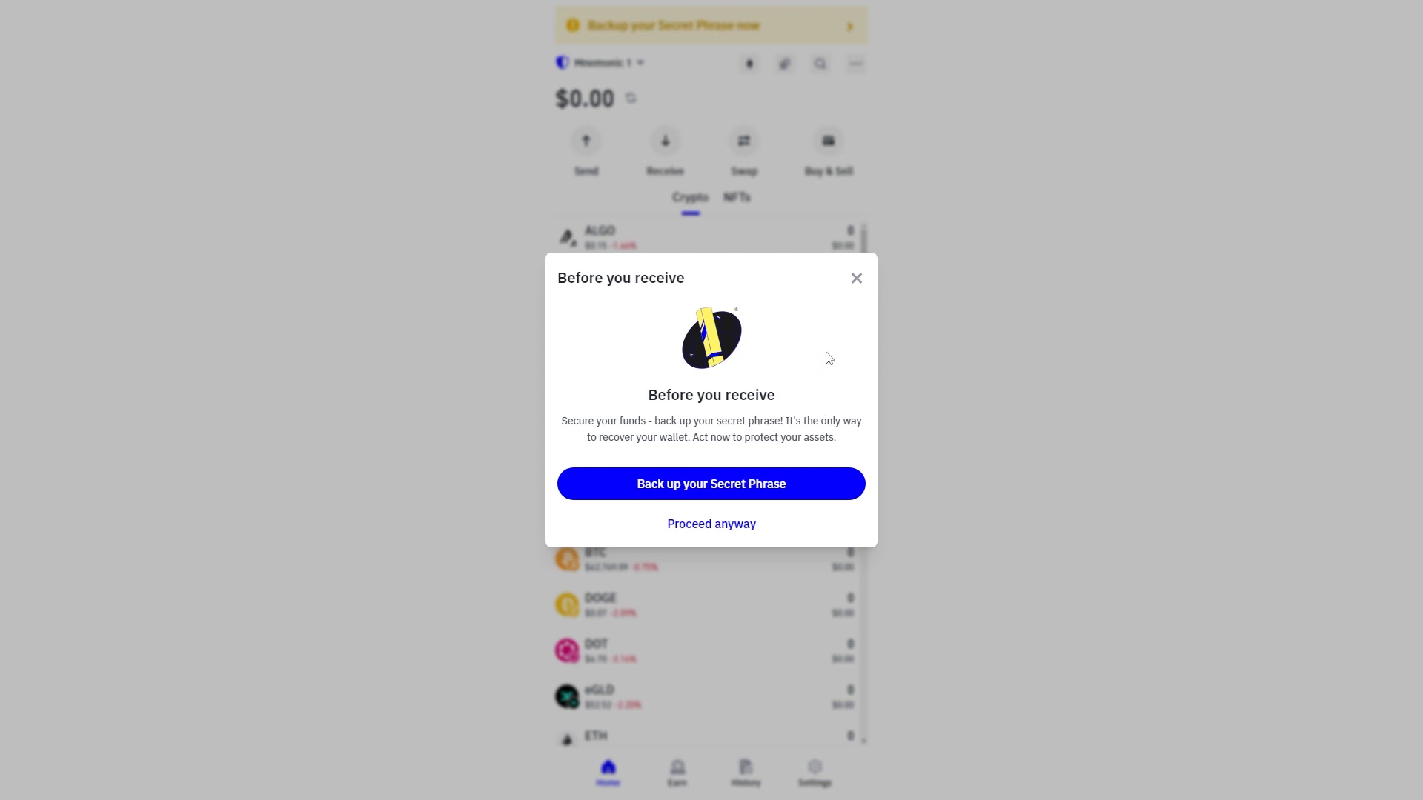
mouse_move(808, 415)
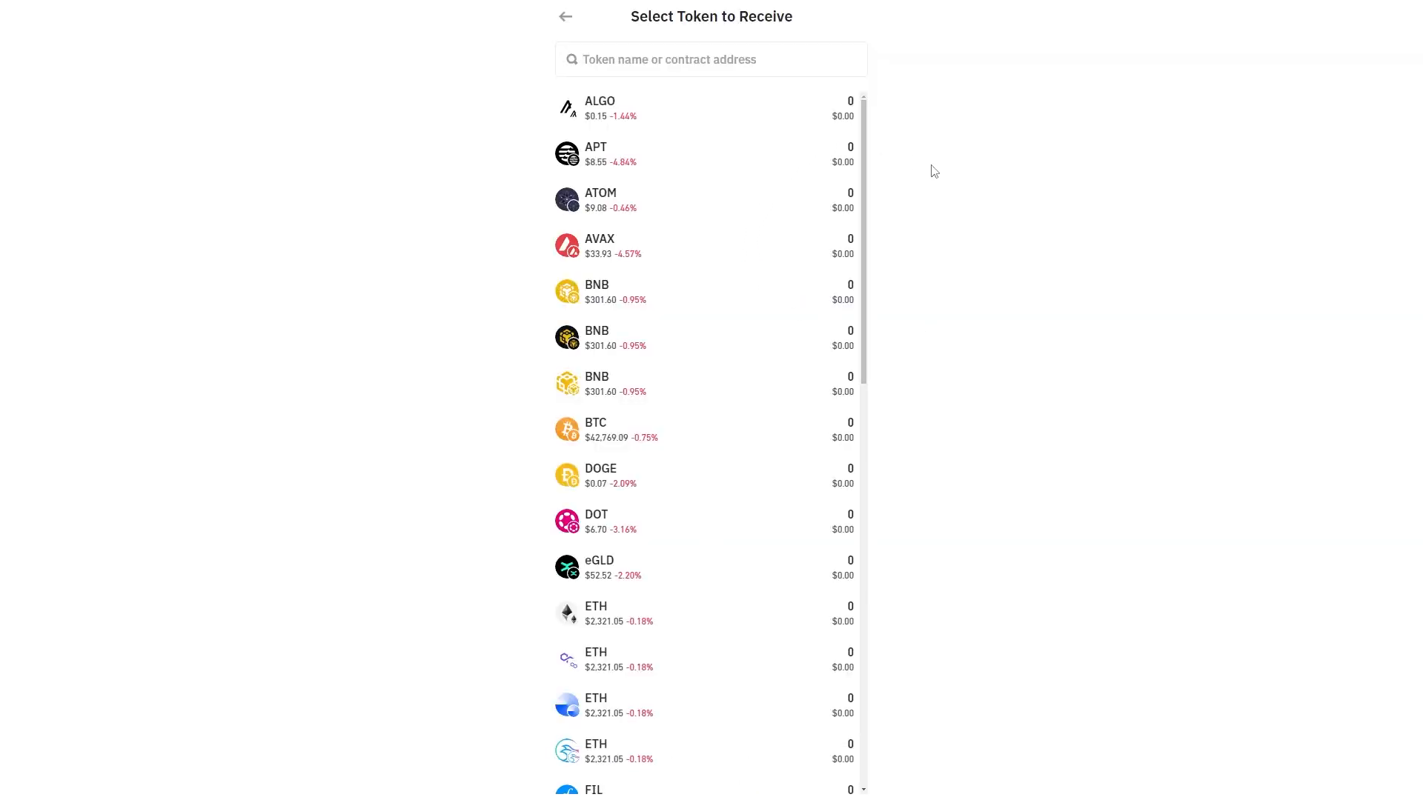
mouse_move(962, 164)
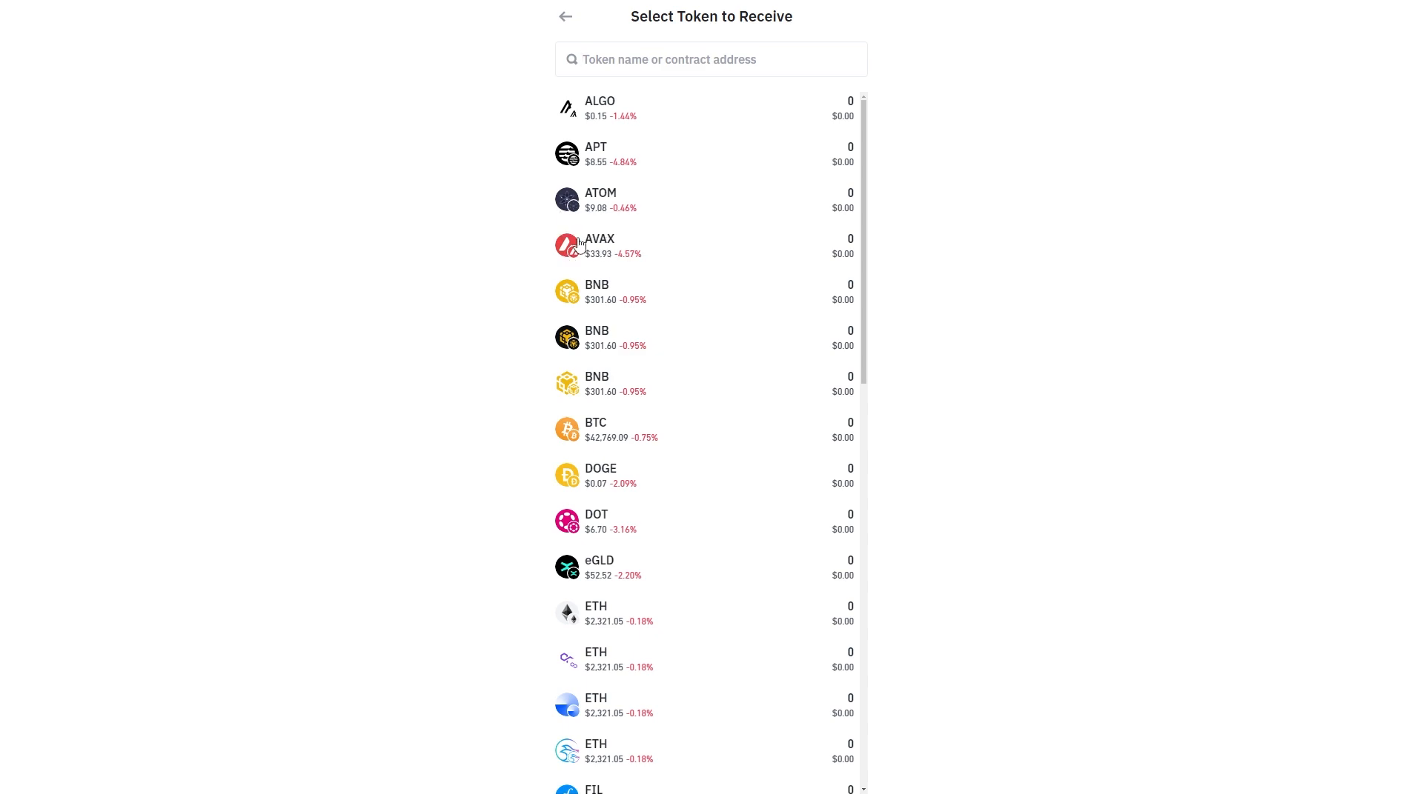
click(636, 244)
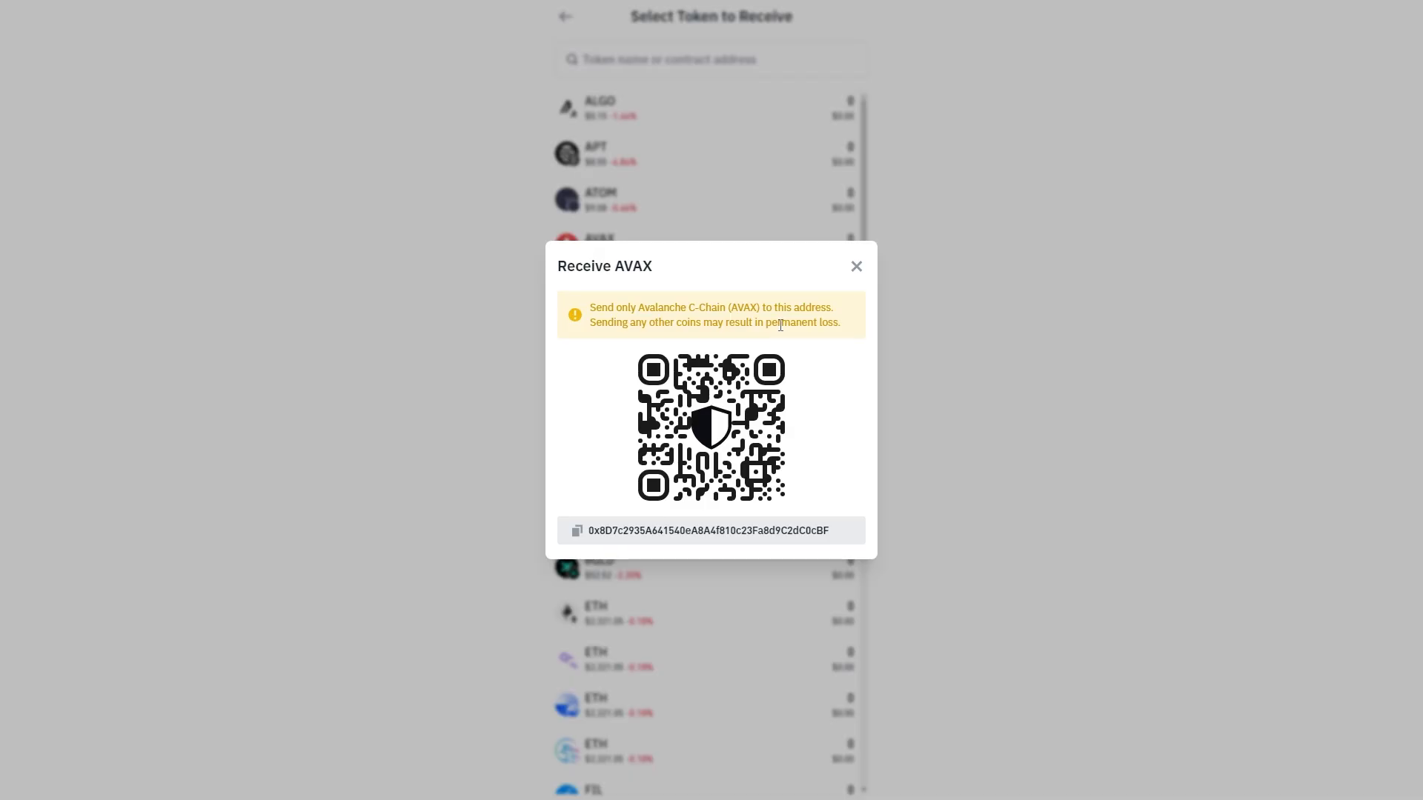
drag(592, 307, 698, 307)
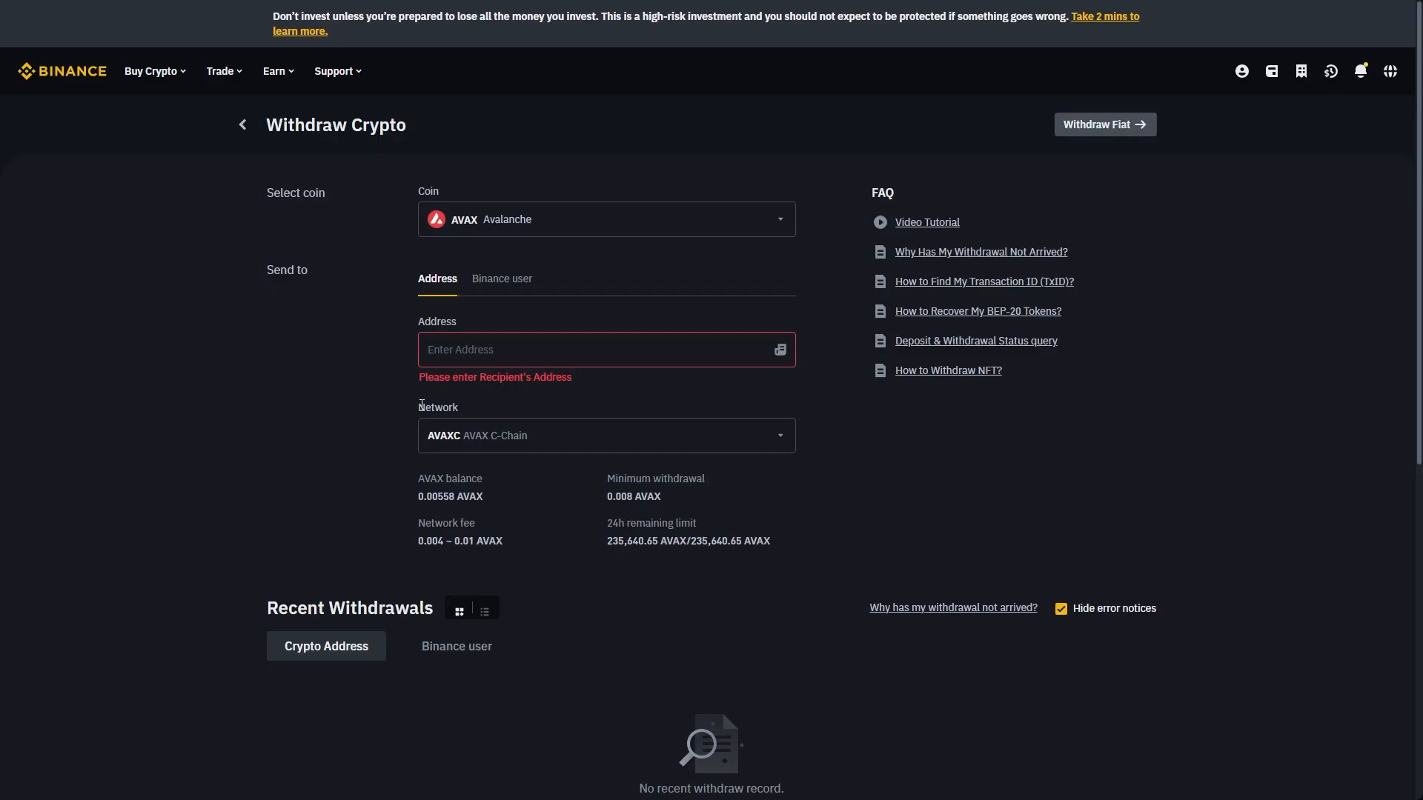
- Back in Binance, reopen the Network selector and choose the AVAX Avalanche network
click(604, 434)
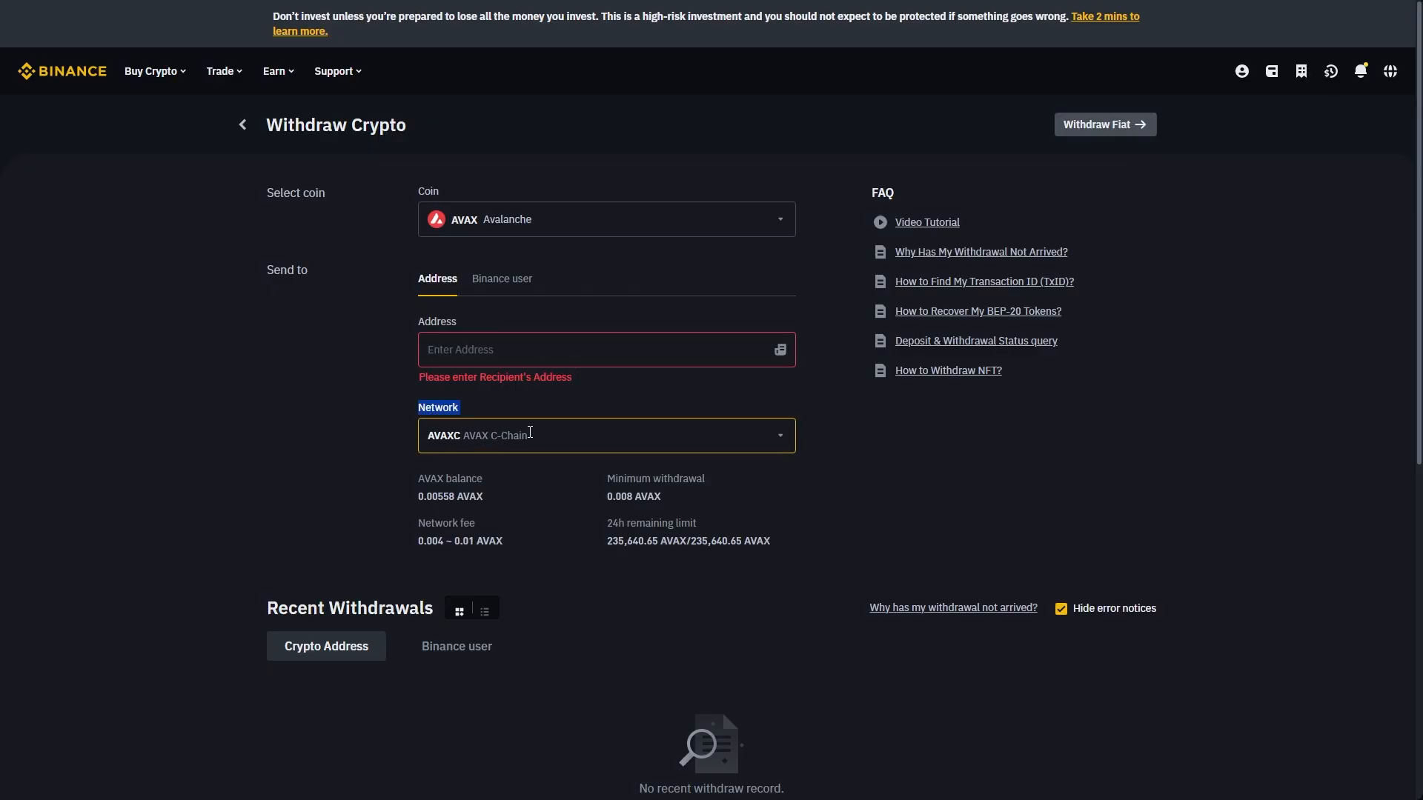
click(605, 436)
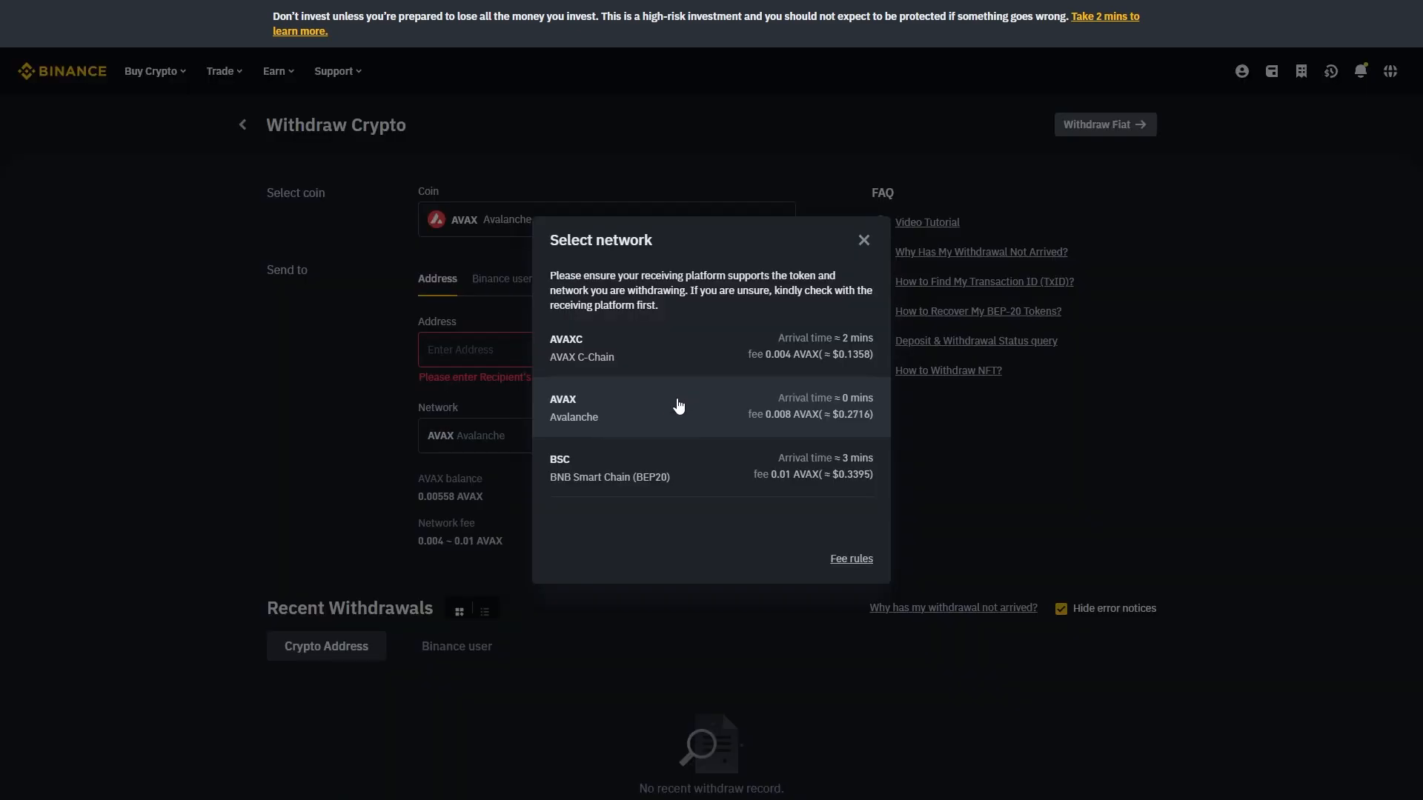
click(679, 406)
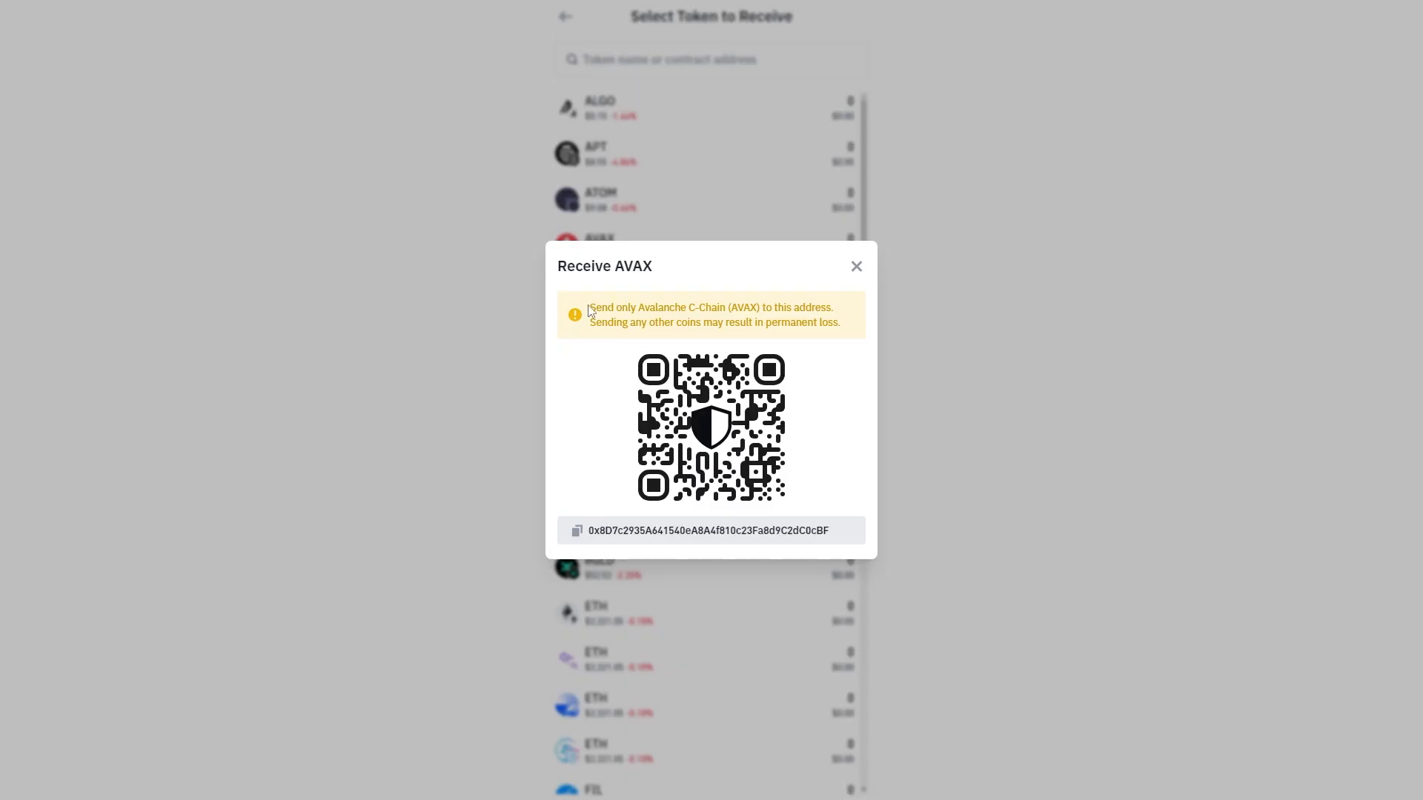
drag(590, 308, 726, 308)
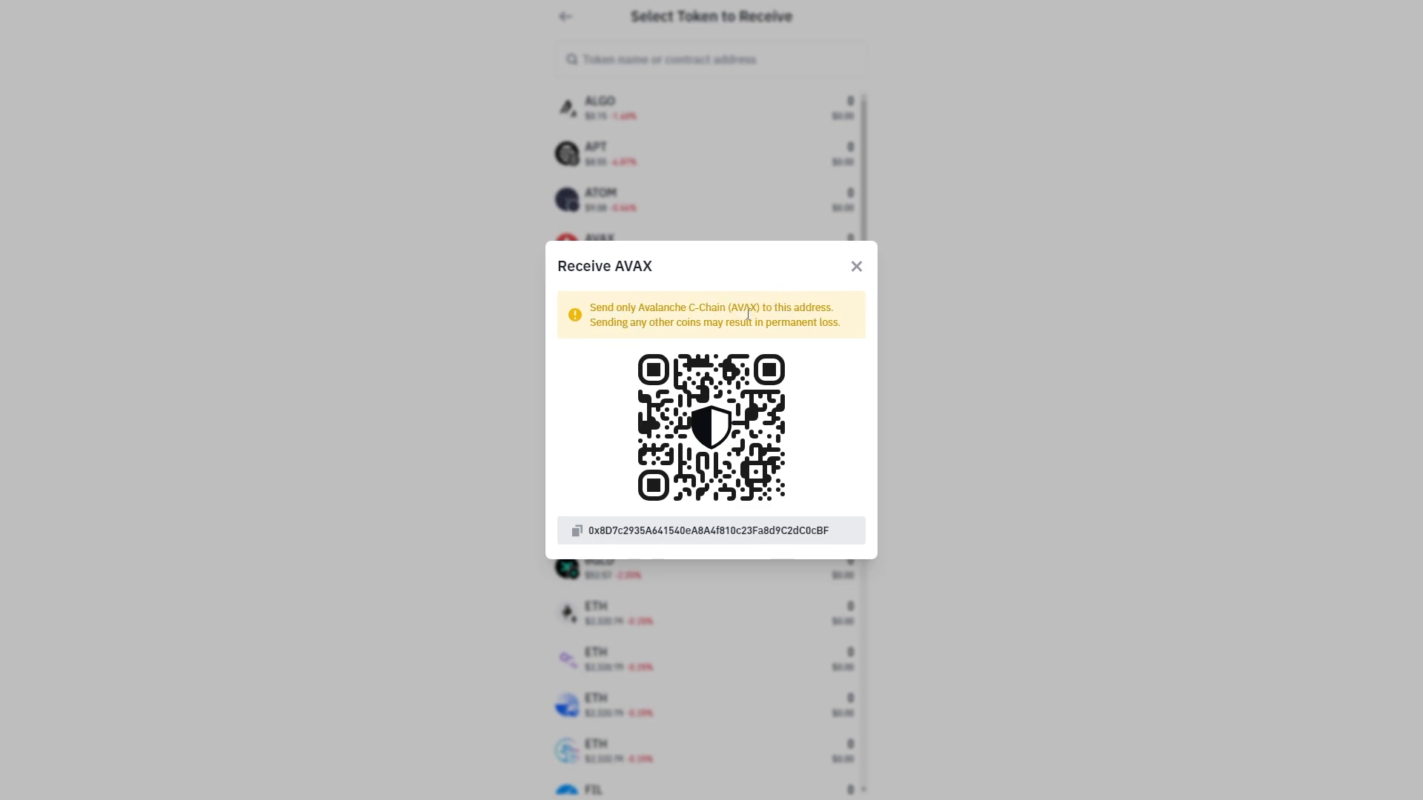
click(576, 530)
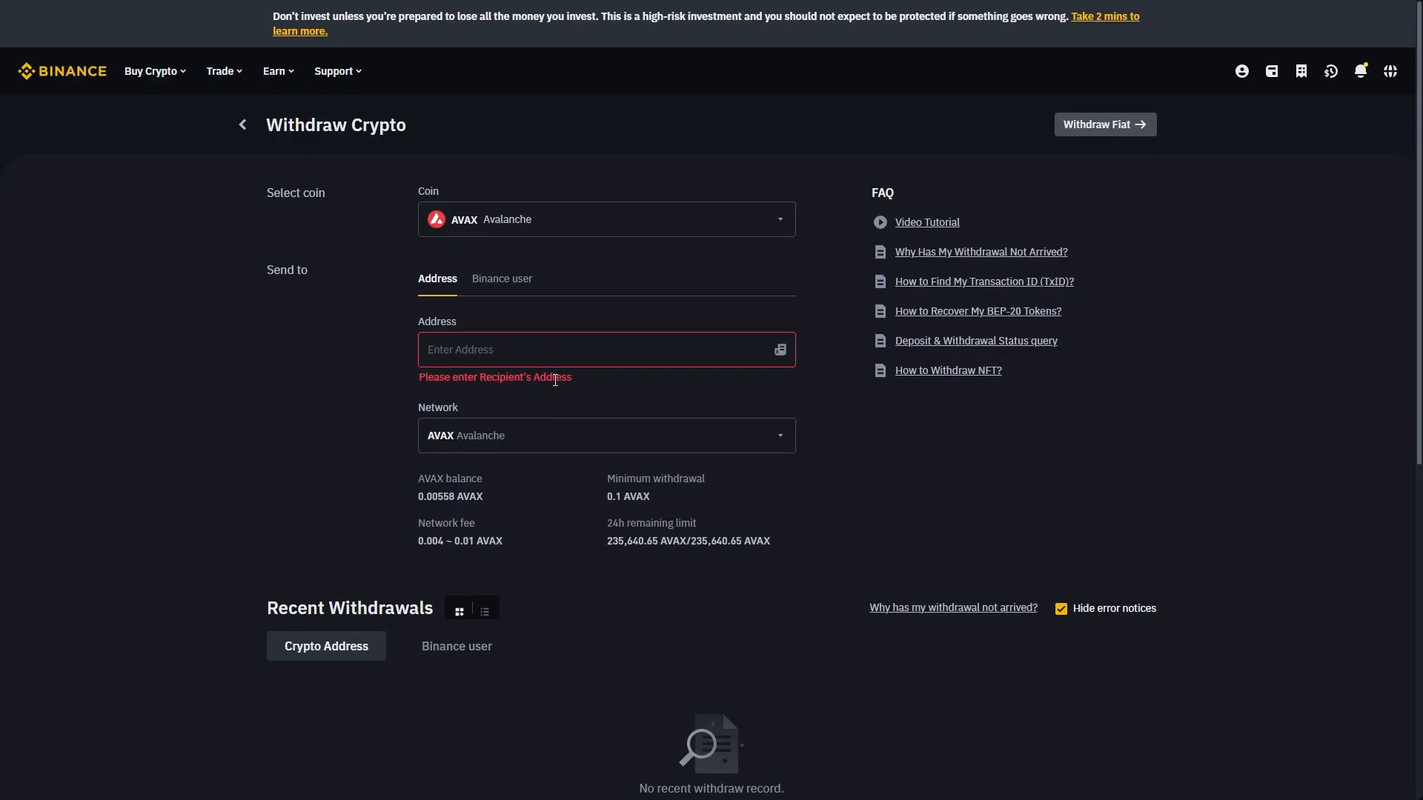
click(590, 350)
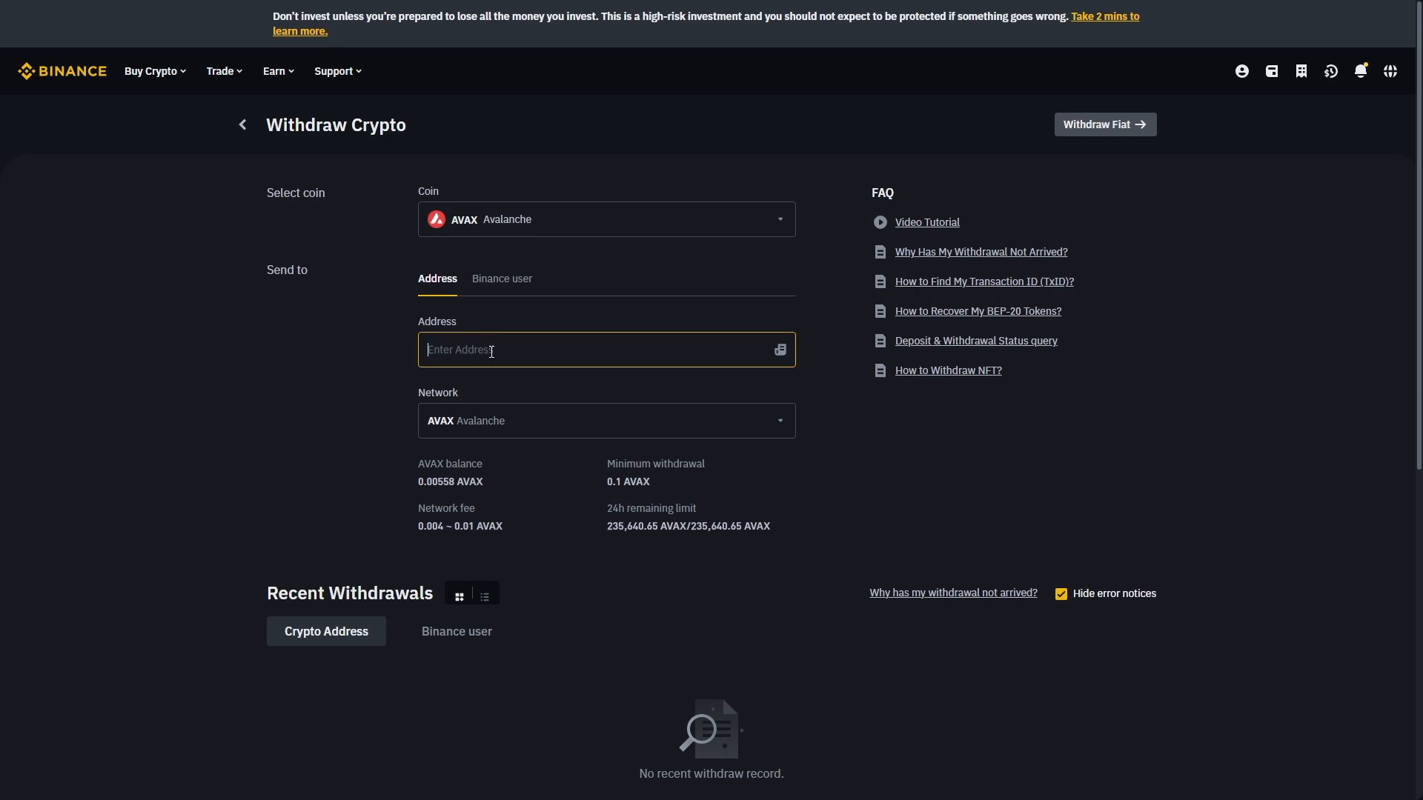
text(0x8D7c2935A641540eA8A4f810c23Fa8d9C2dC0cBF)
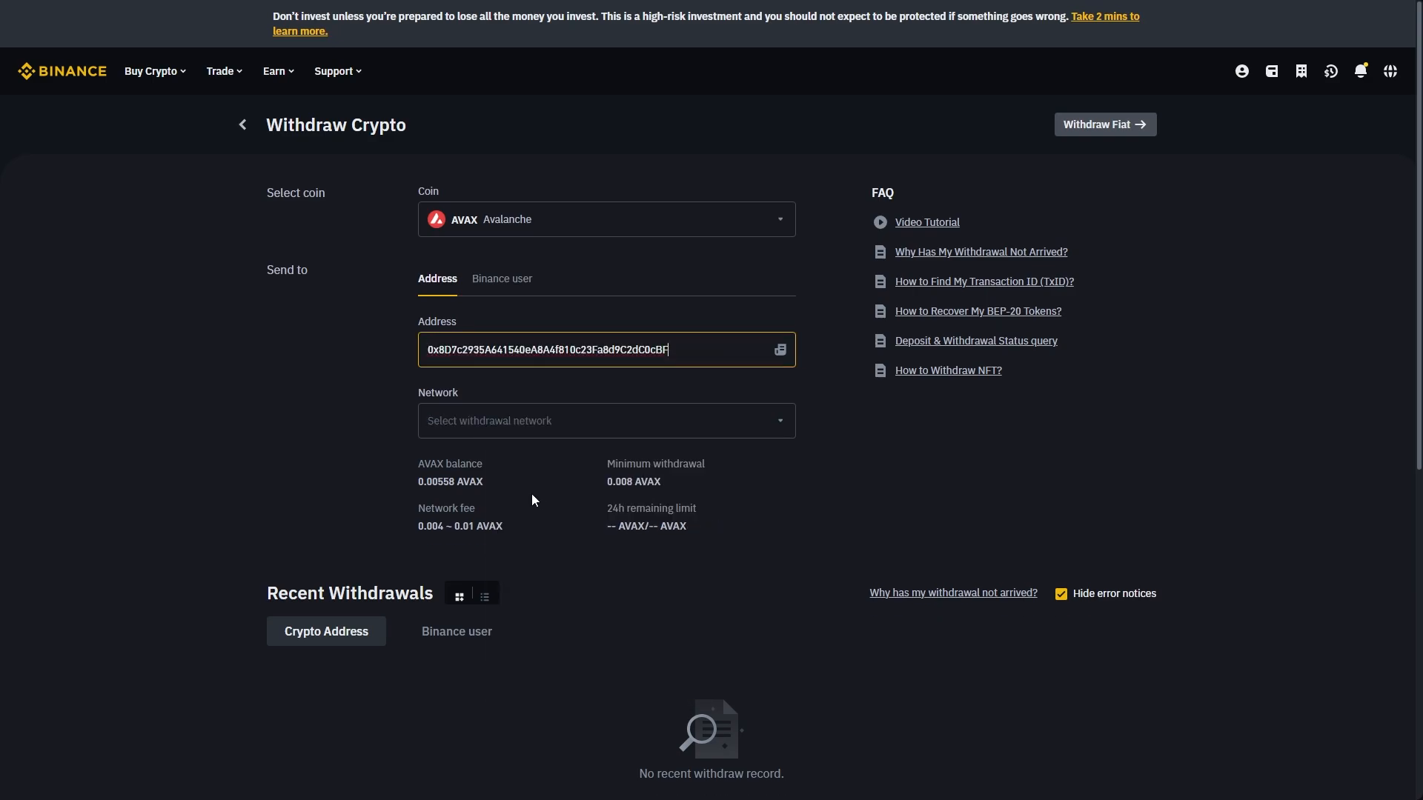
click(605, 419)
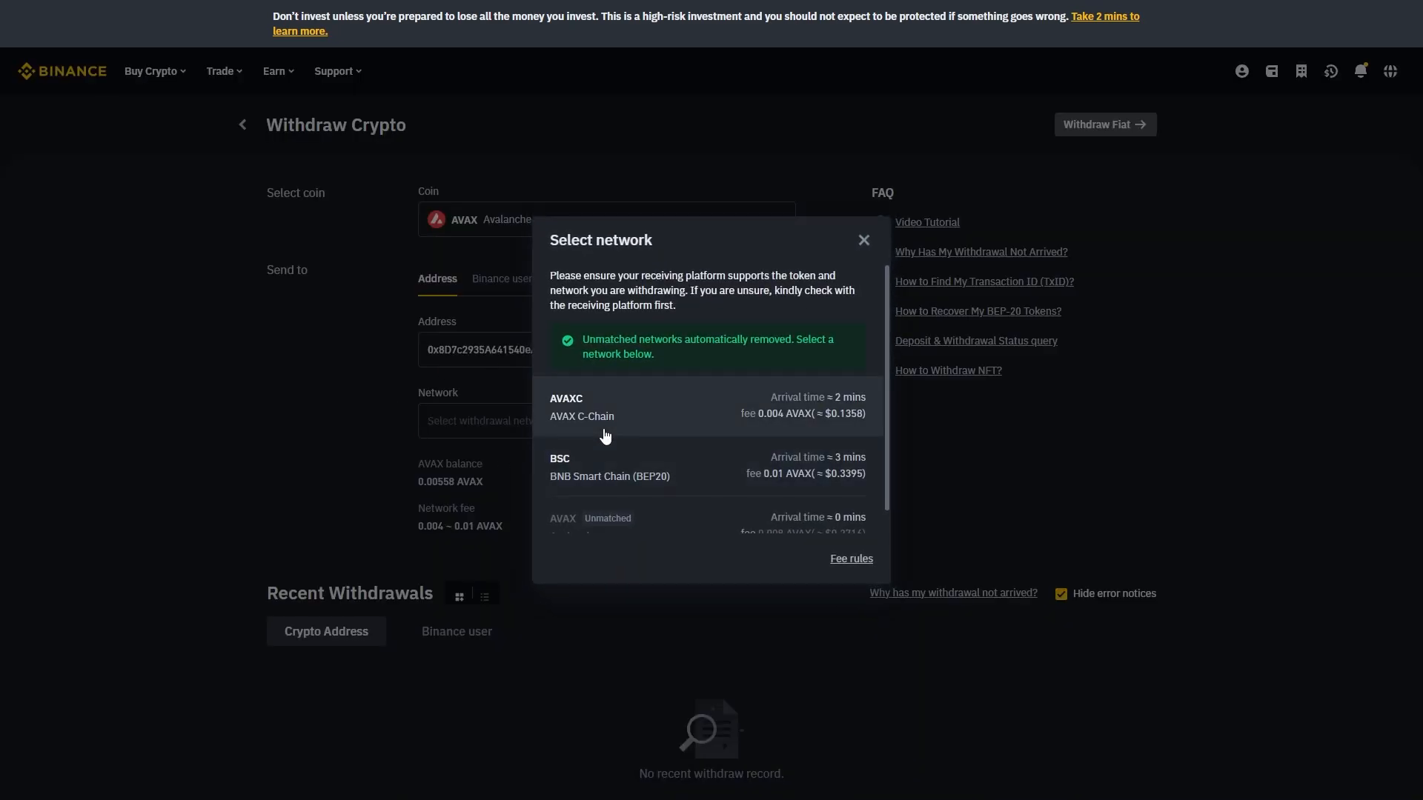
click(581, 407)
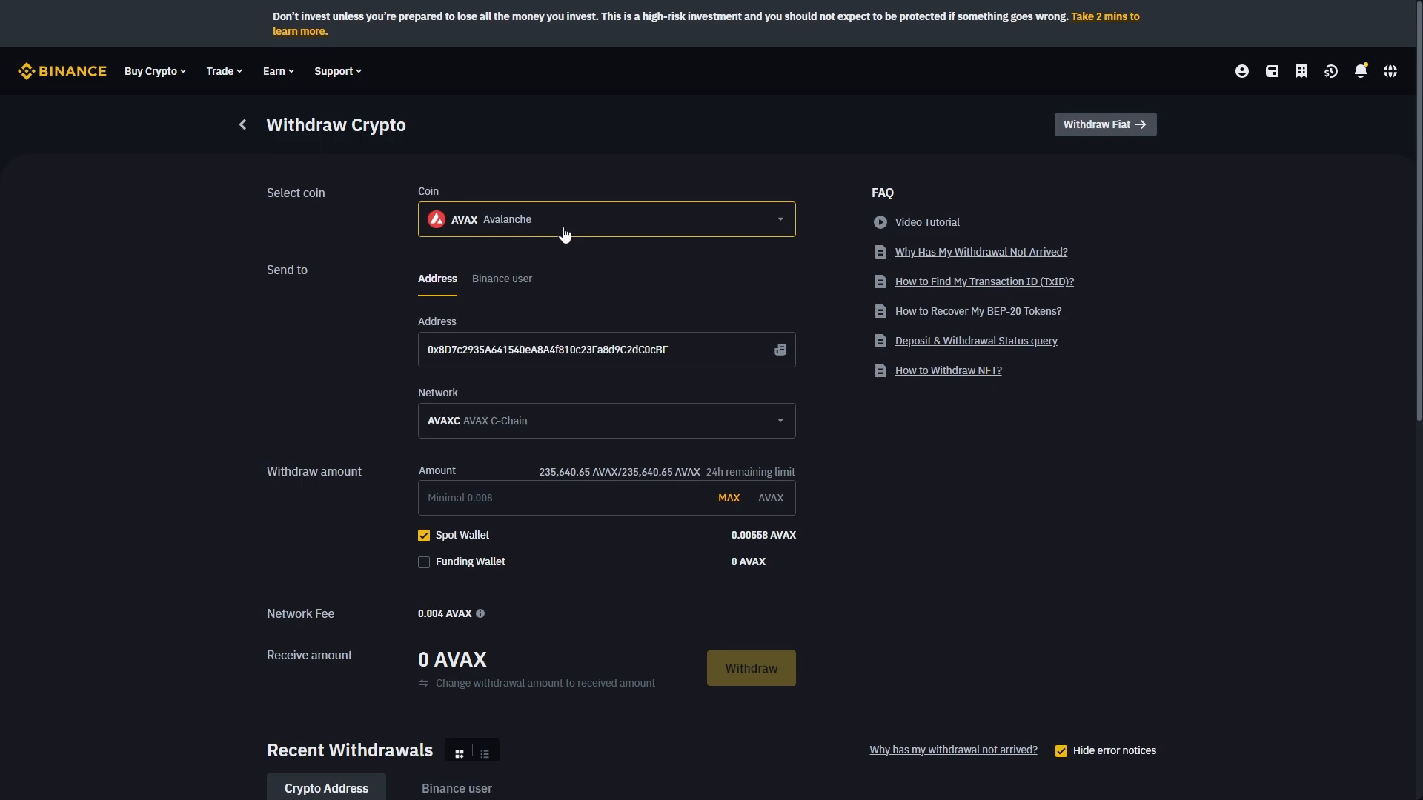
- Include the Funding Wallet and use MAX to enter the full 0.00558 AVAX amount
click(590, 350)
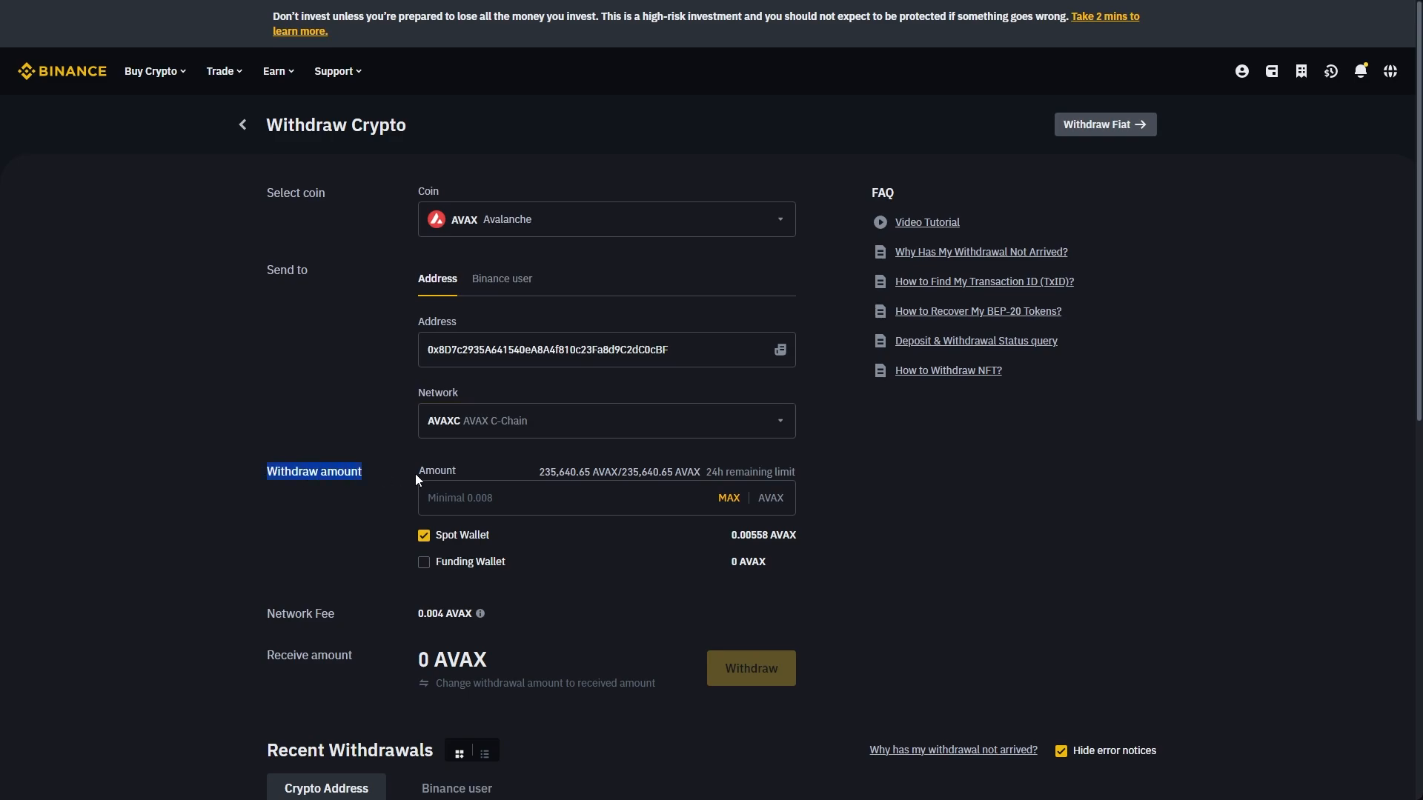
click(423, 562)
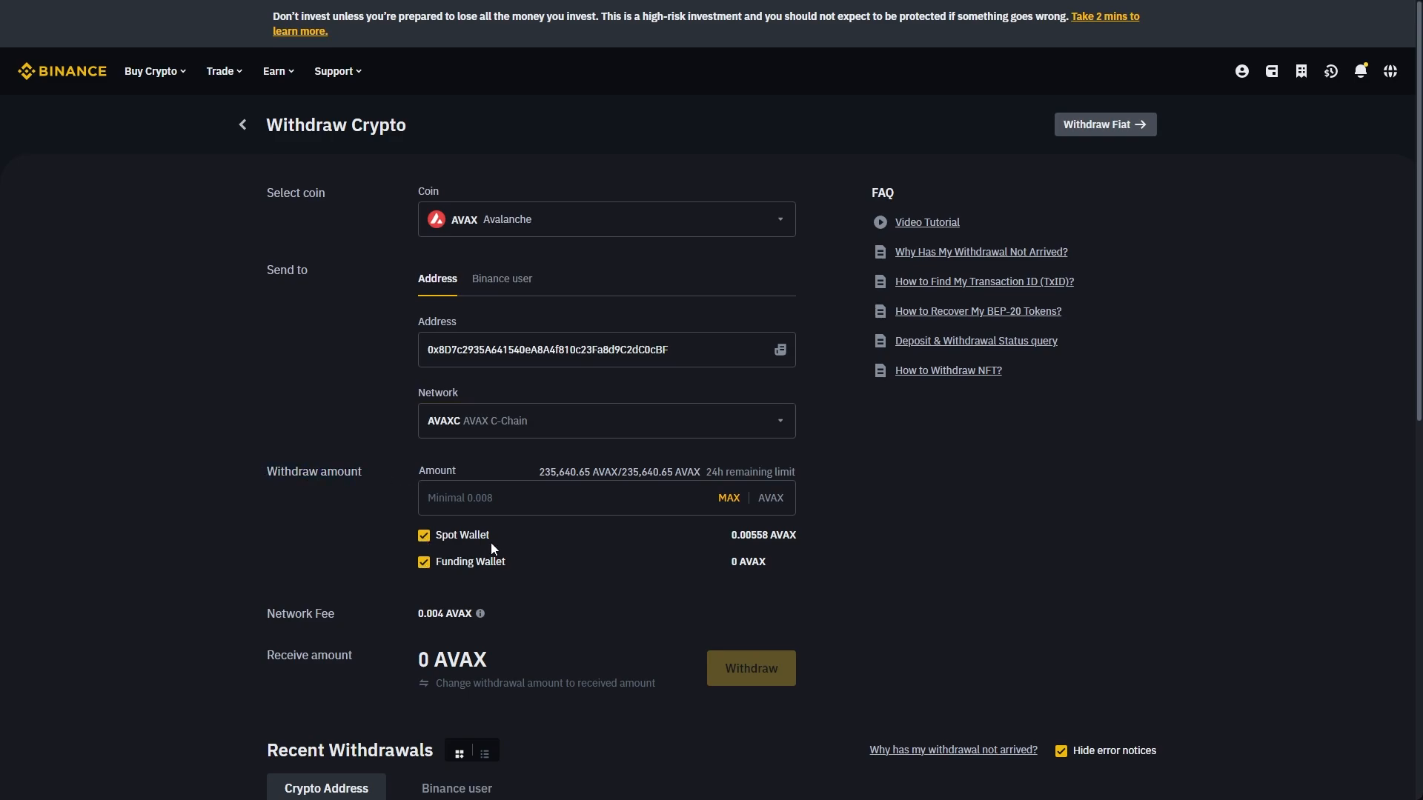
mouse_move(724, 575)
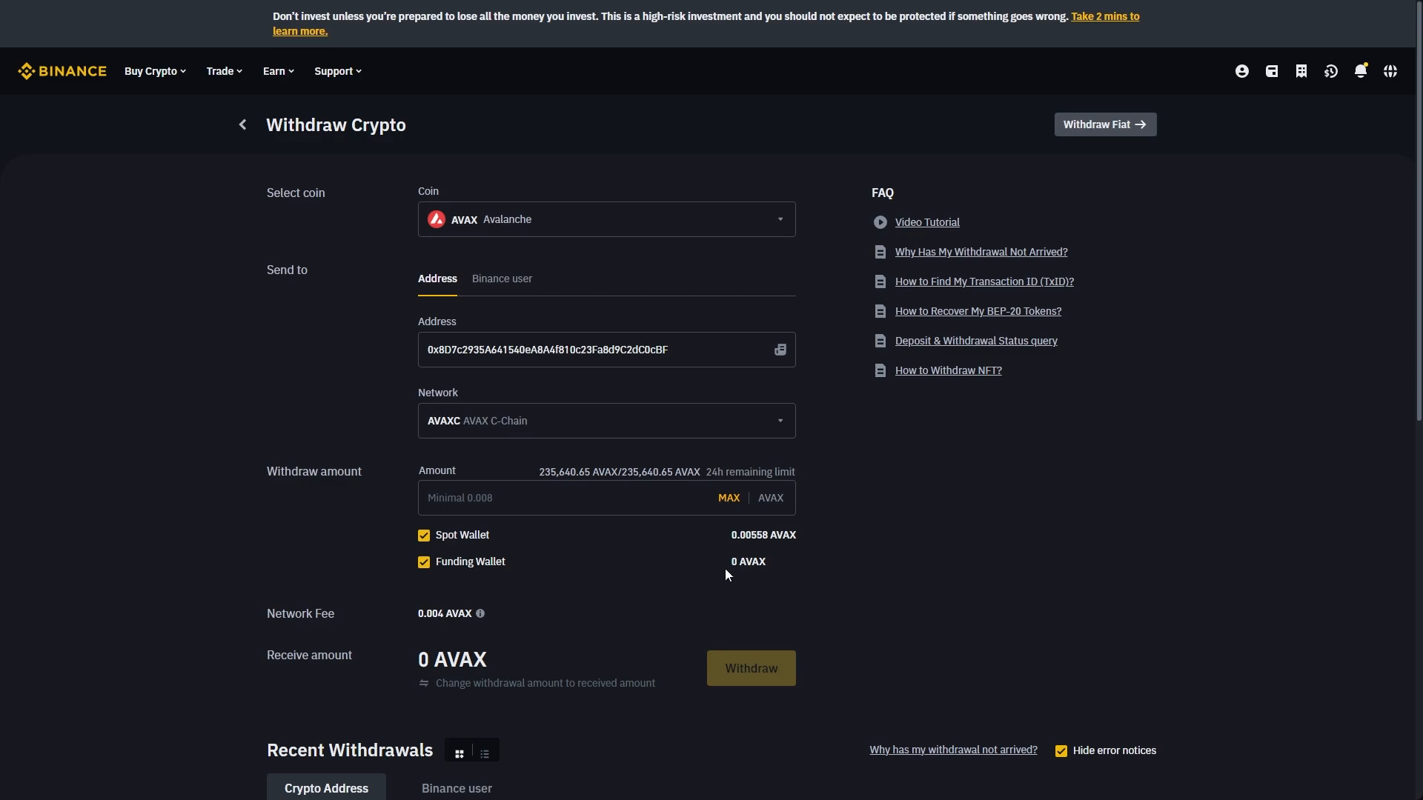
double_click(747, 560)
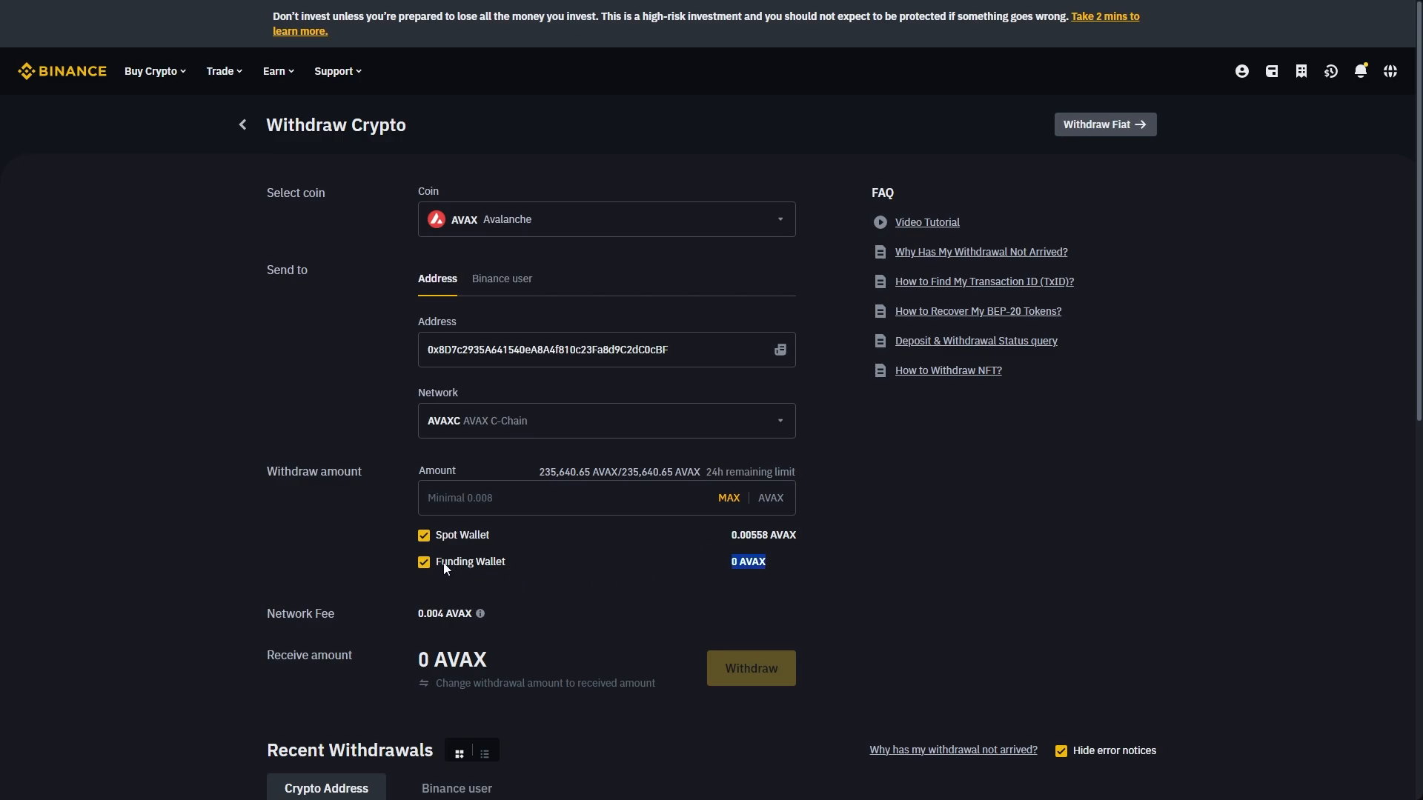
mouse_move(447, 565)
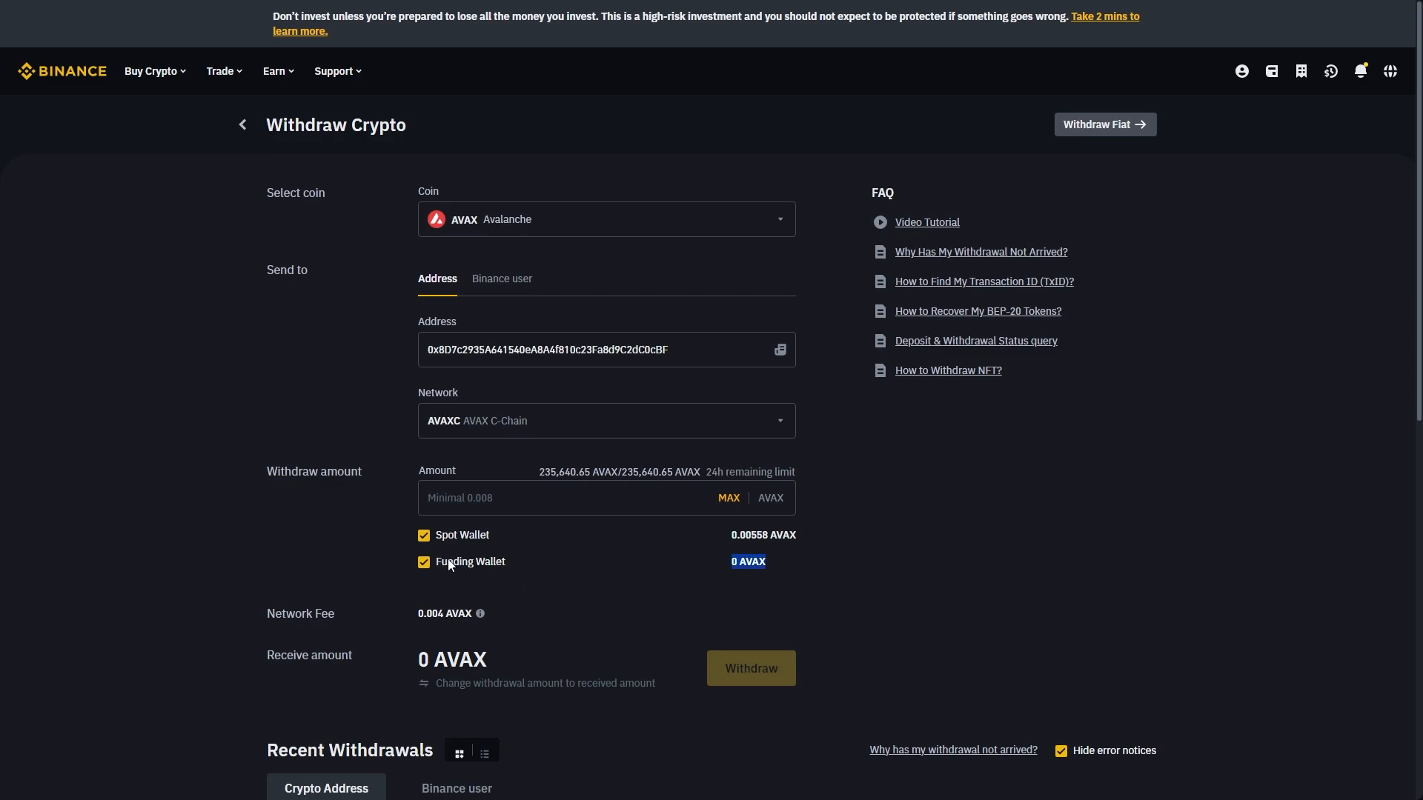
click(728, 498)
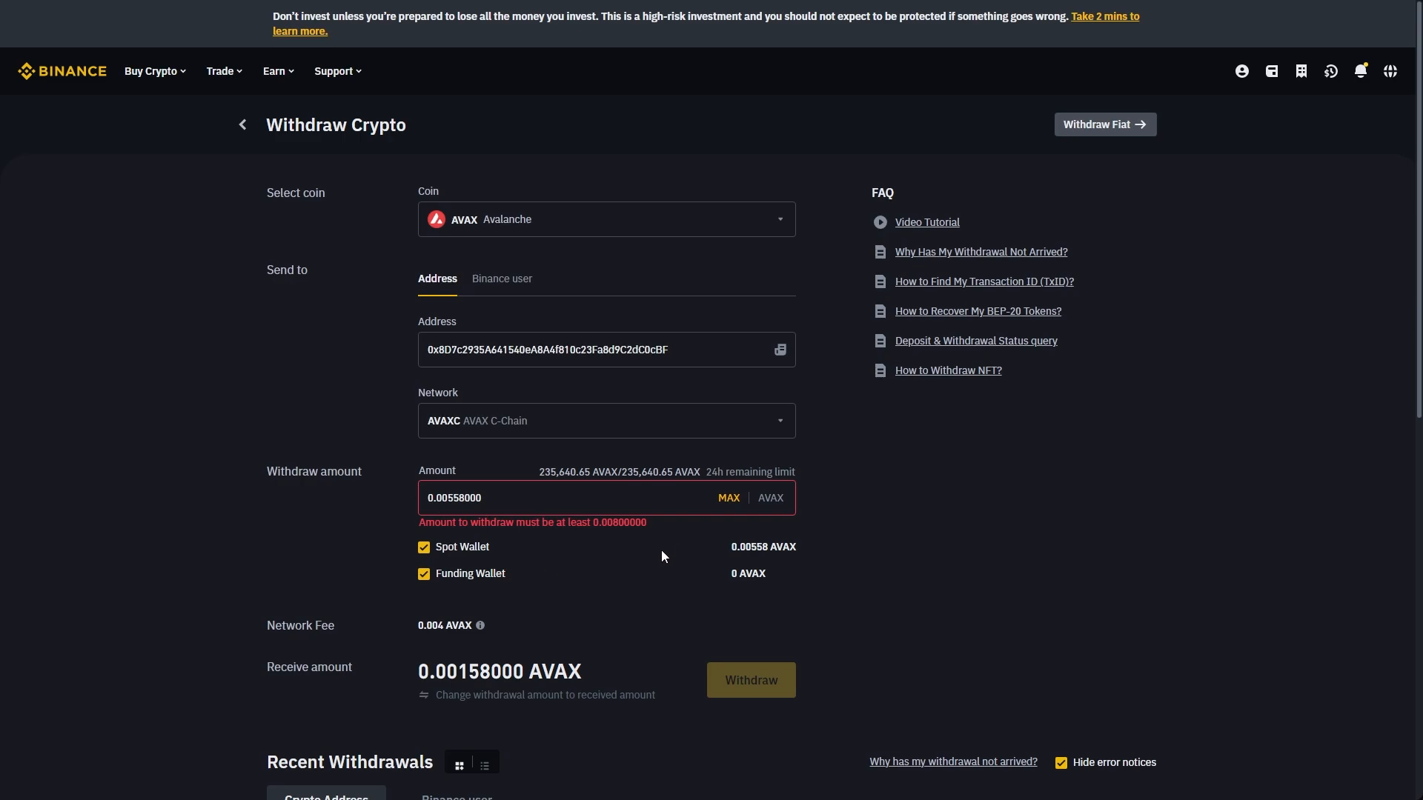
mouse_move(736, 668)
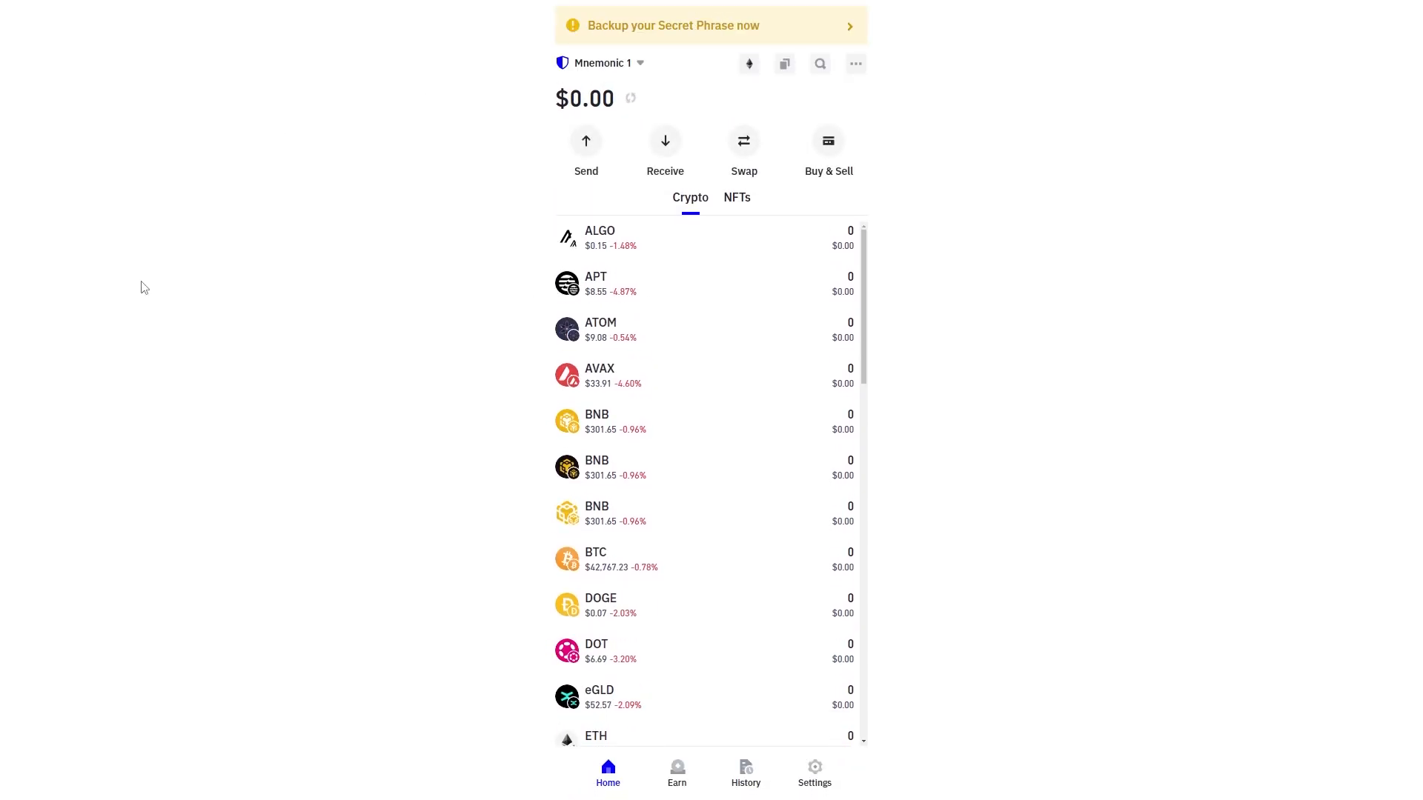
mouse_move(166, 298)
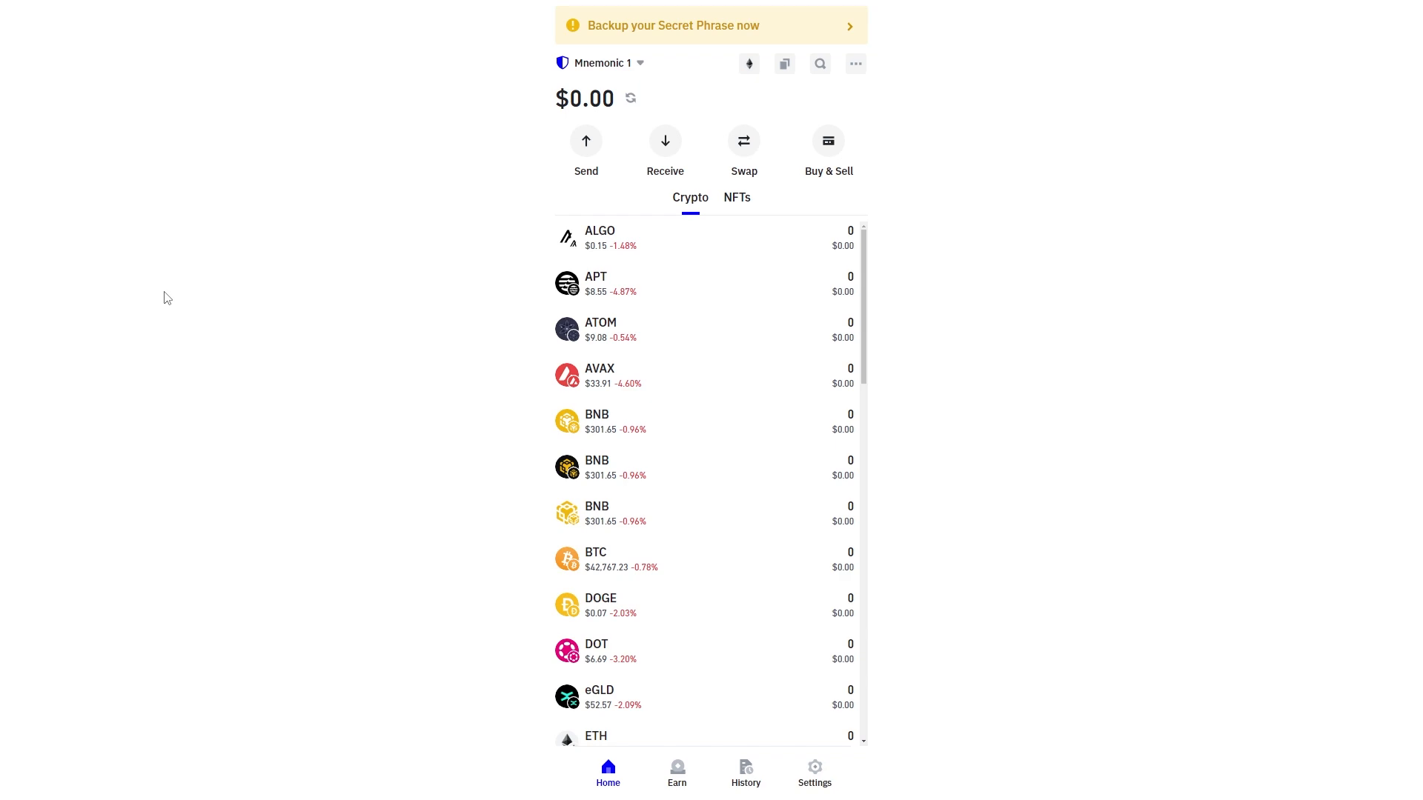